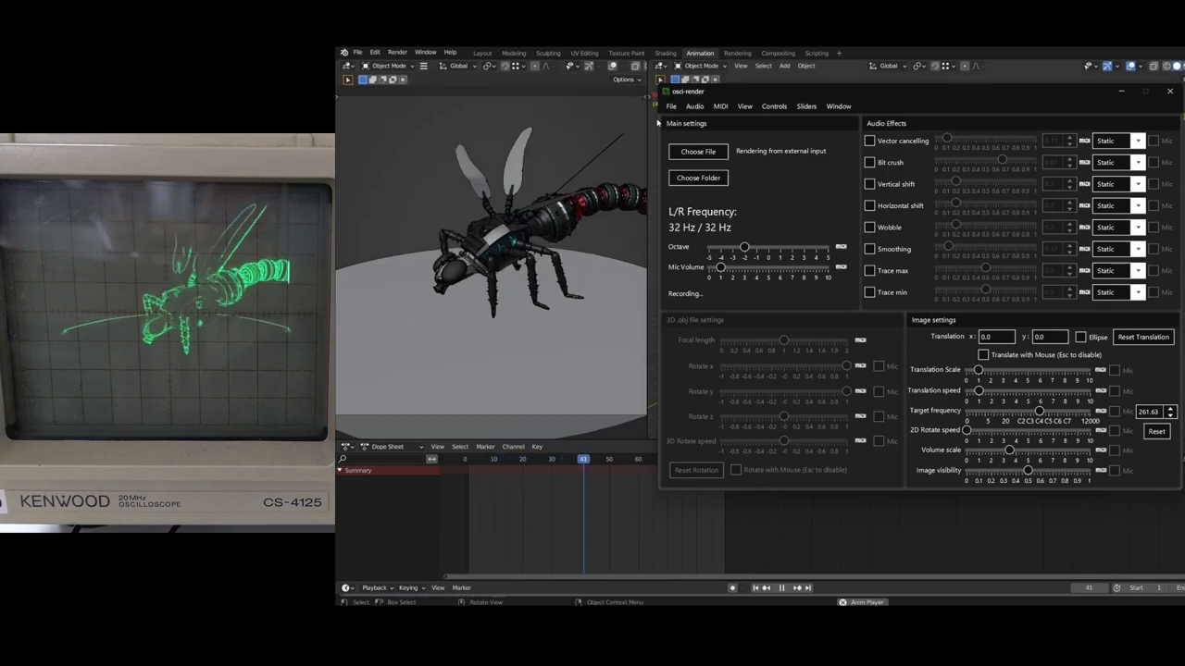
Load cube.obj and enable Bit crush at about 0.59 so the cube draws as dotted lines.
click(781, 588)
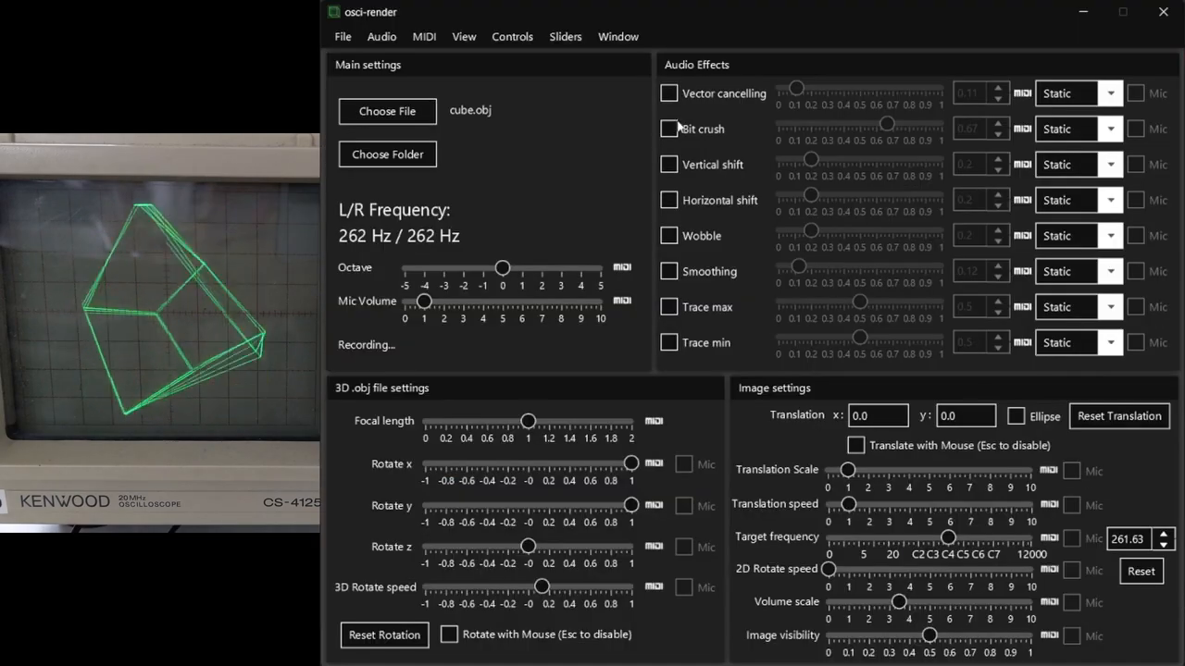
click(668, 130)
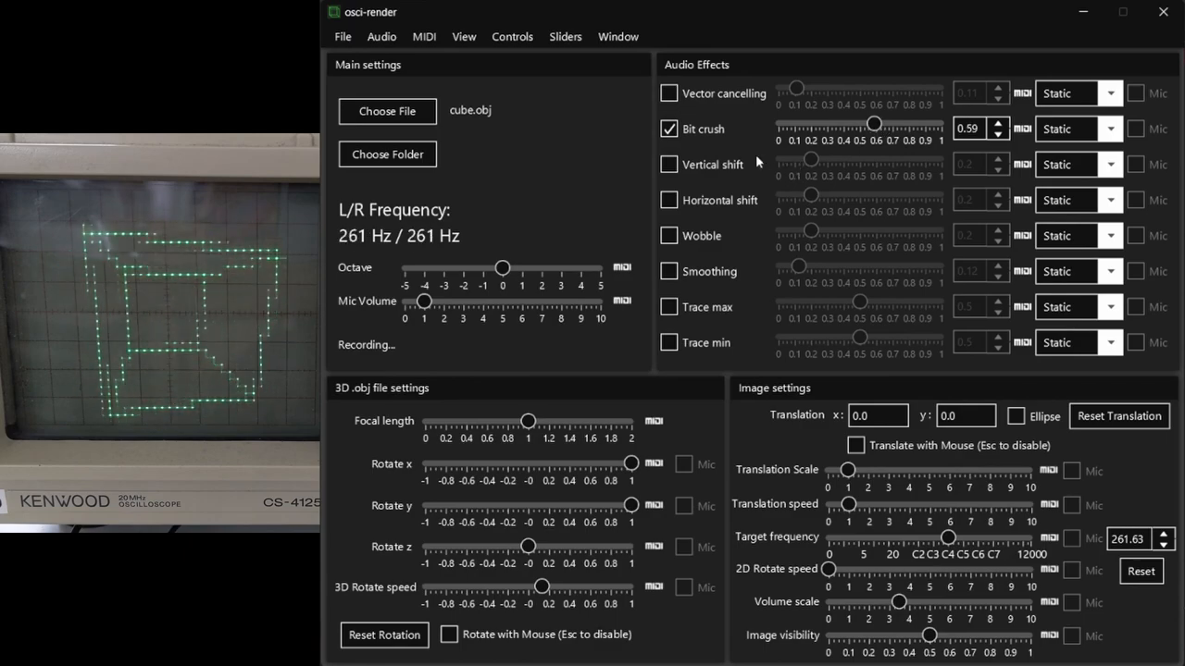
click(387, 111)
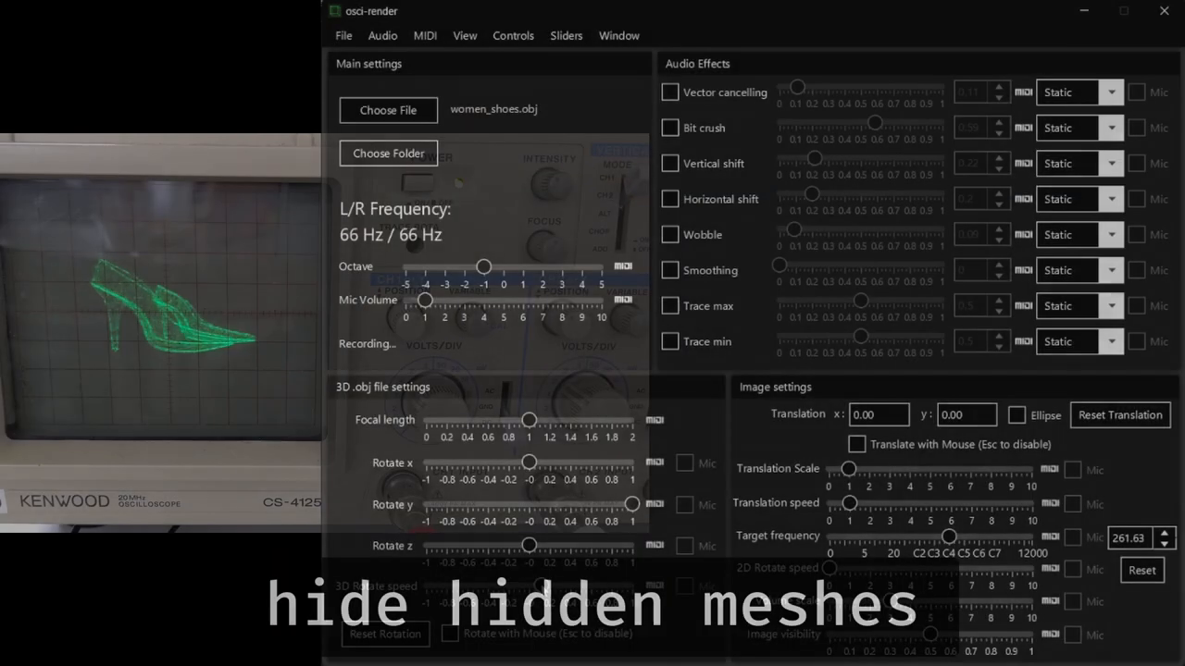
Replace the cube with women_shoes.obj, with Bit crush turned off.
click(465, 35)
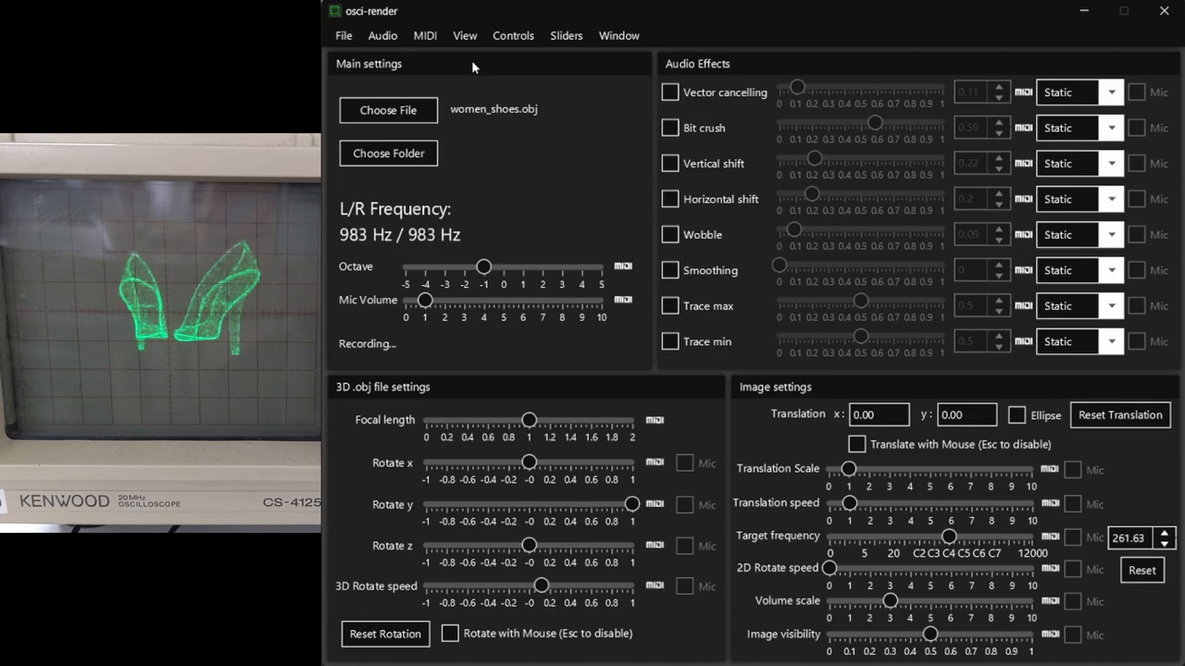
Enable Hide Hidden Meshes from the View menu so only one clean shoe outline is drawn.
click(465, 35)
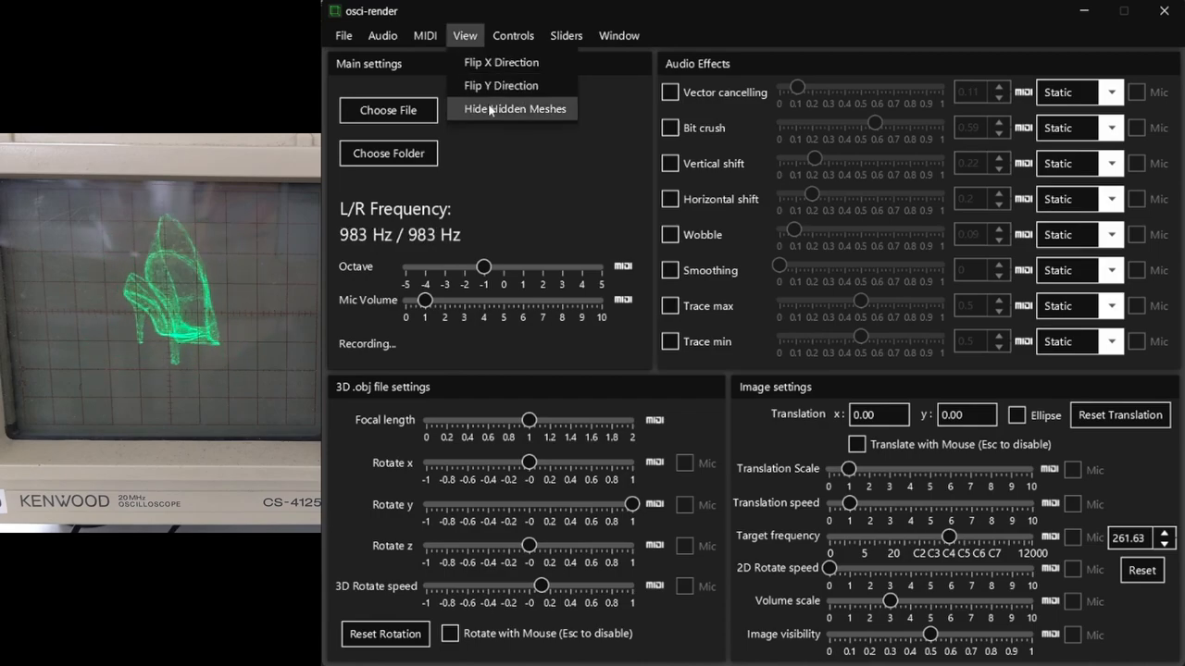
click(511, 108)
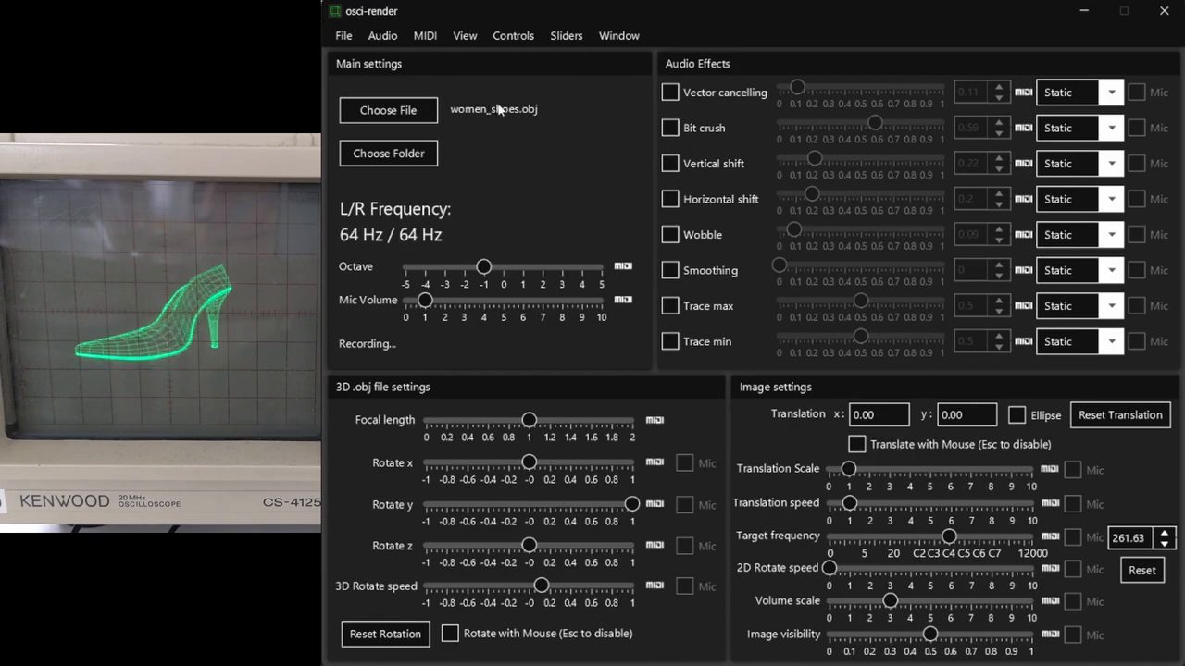
click(388, 110)
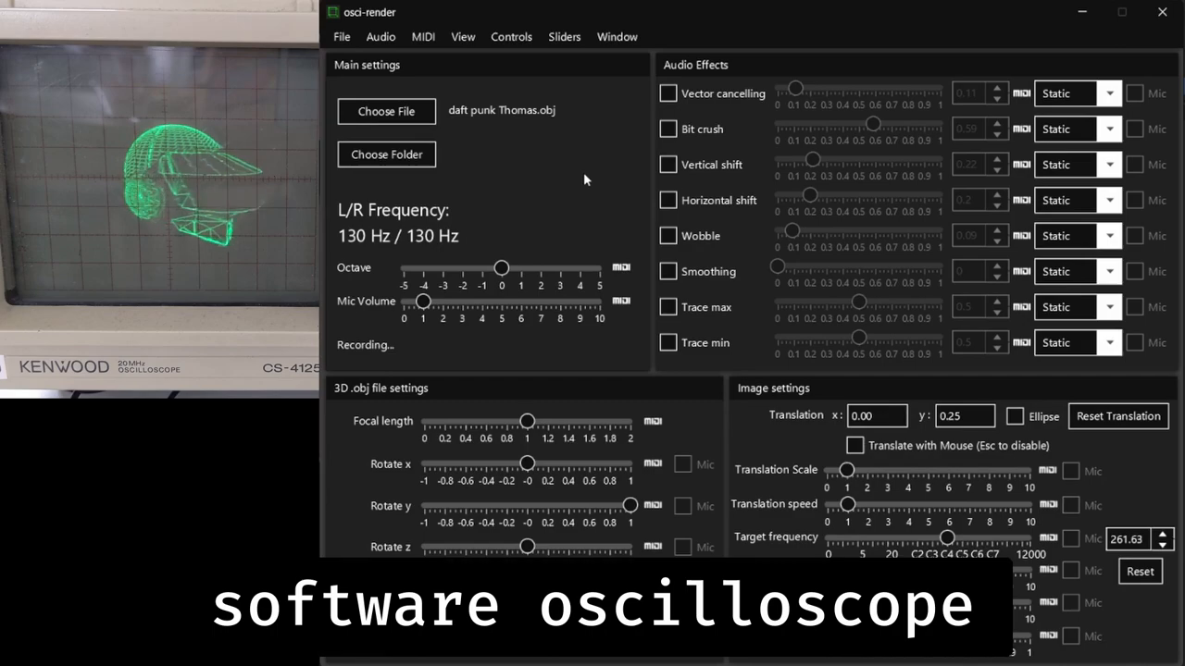
Swap daft punk Thomas.obj for cube.obj via Choose File.
click(616, 37)
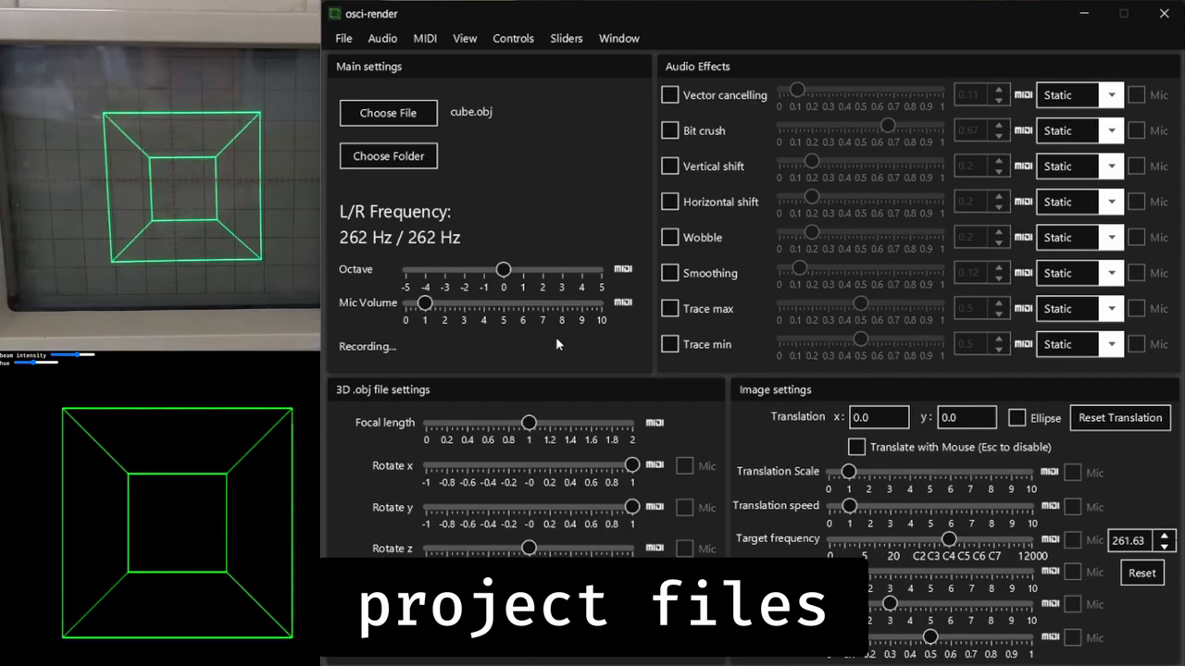
Start Open Project and browse into Local Disk (C:) and its tools folder.
click(344, 37)
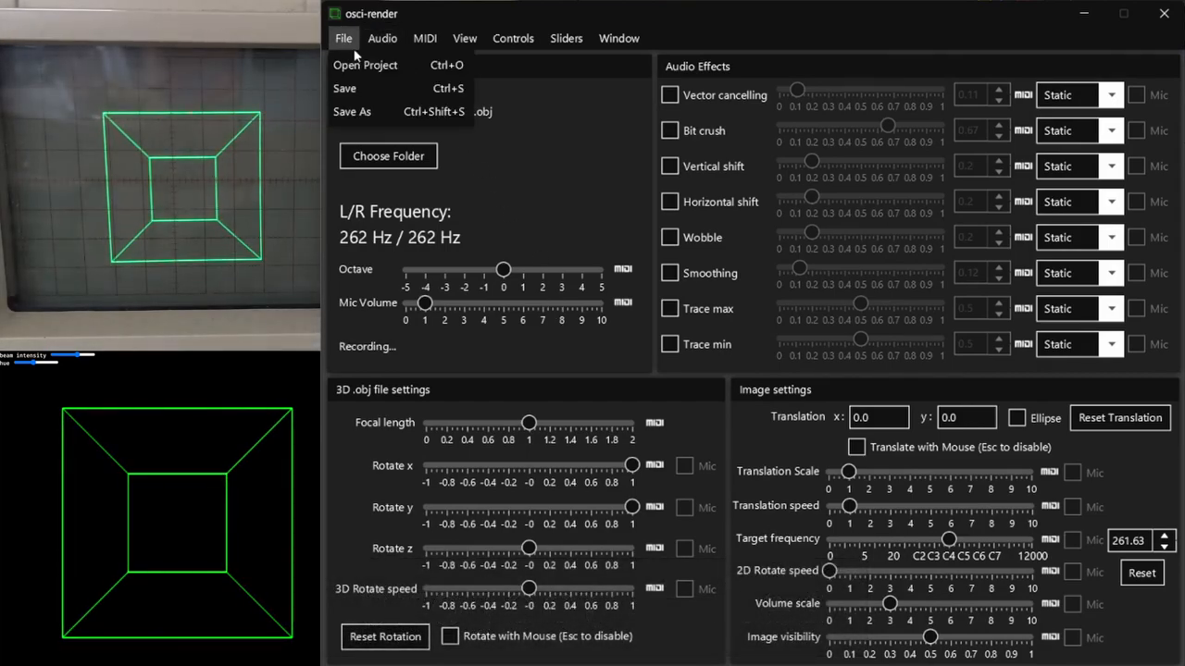
click(364, 65)
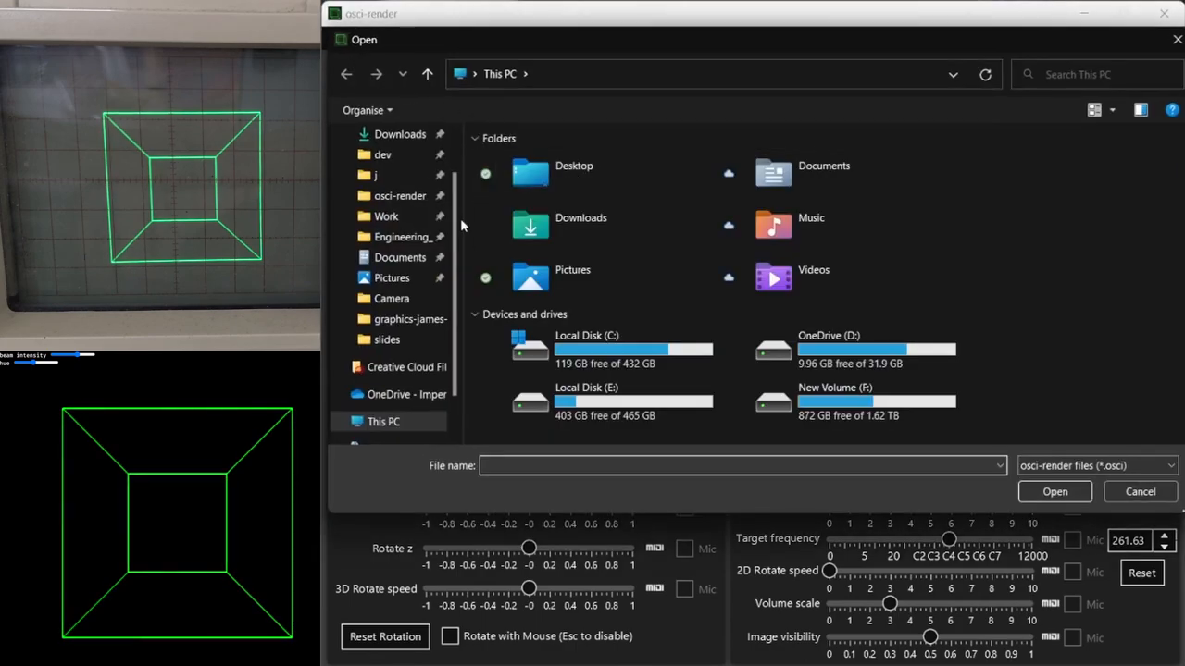
double_click(585, 348)
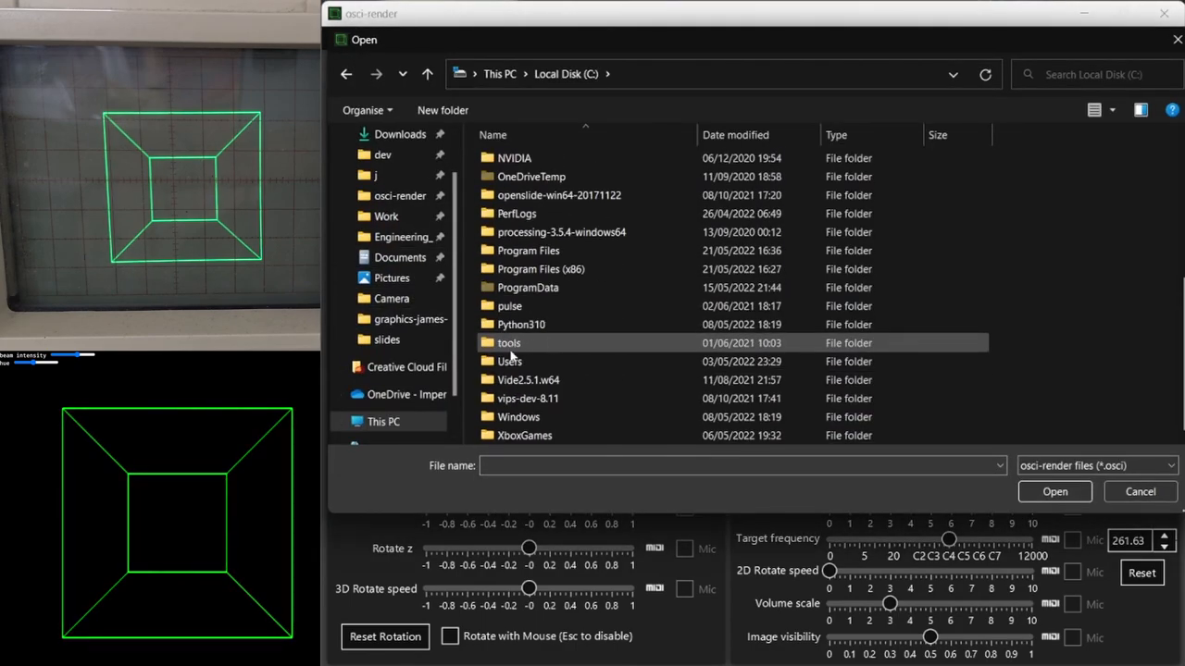
double_click(507, 361)
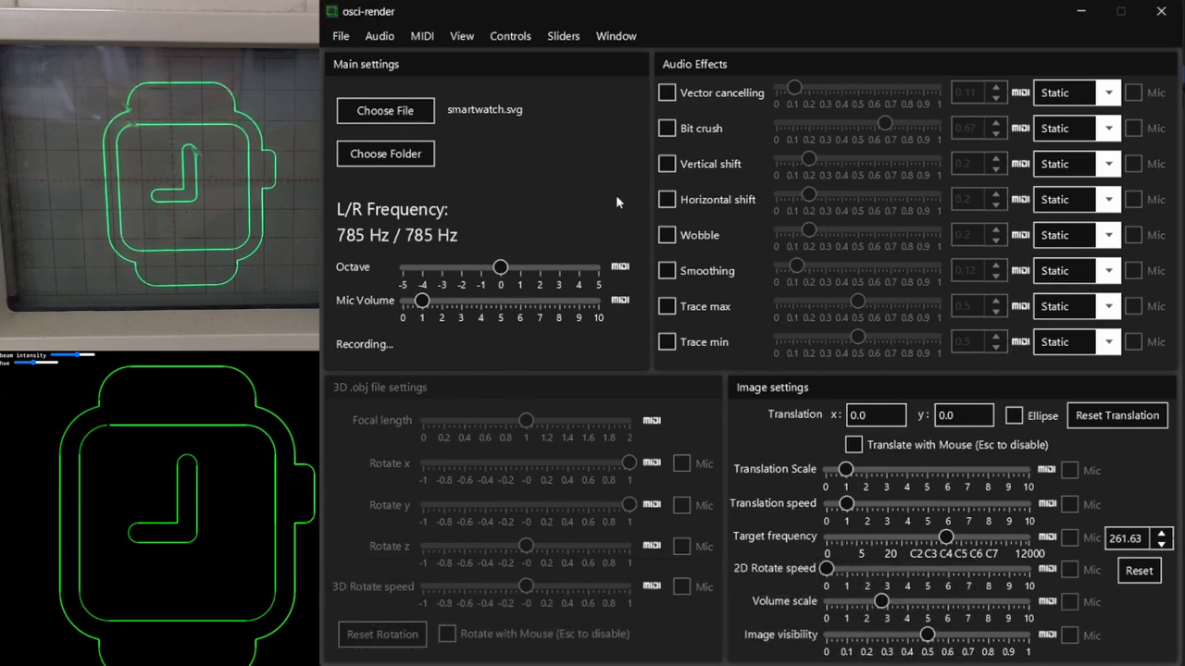
mouse_move(795, 317)
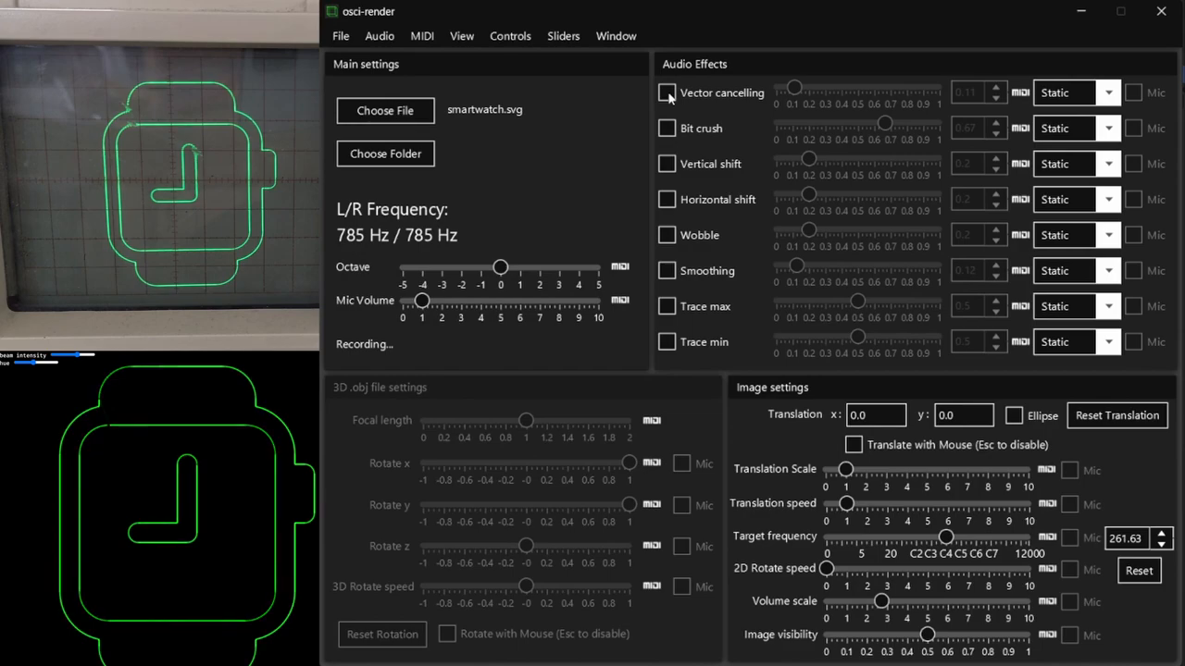
Replace smartwatch.svg with dodecahedron.obj as the rendered shape.
click(667, 92)
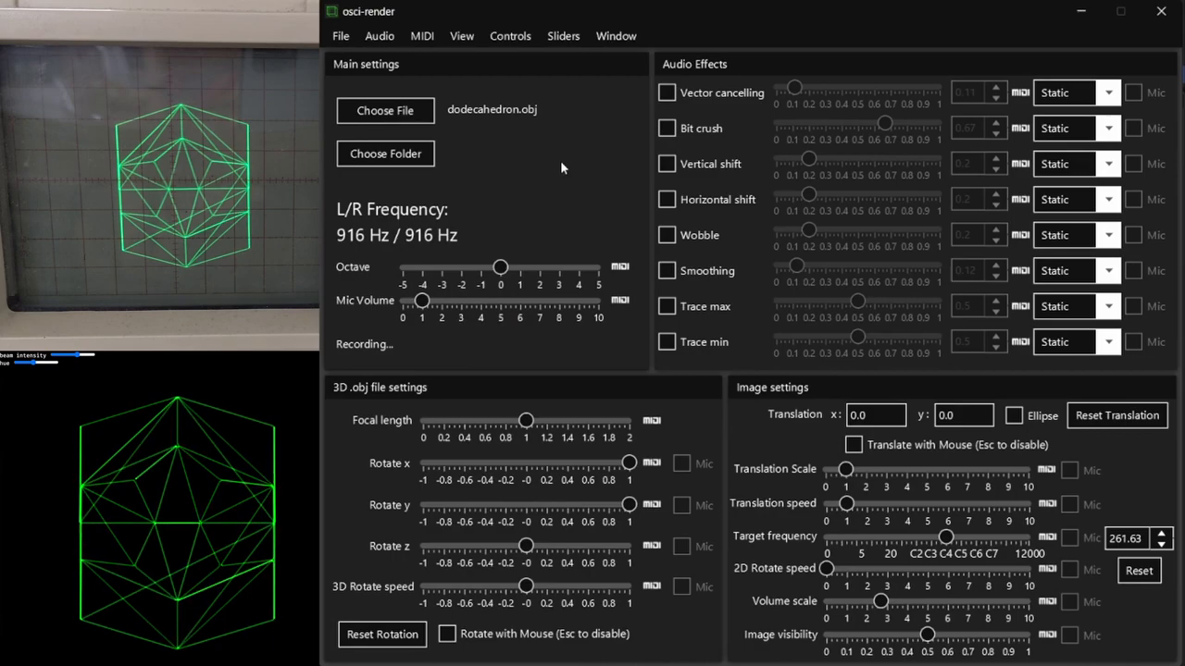
mouse_move(670, 102)
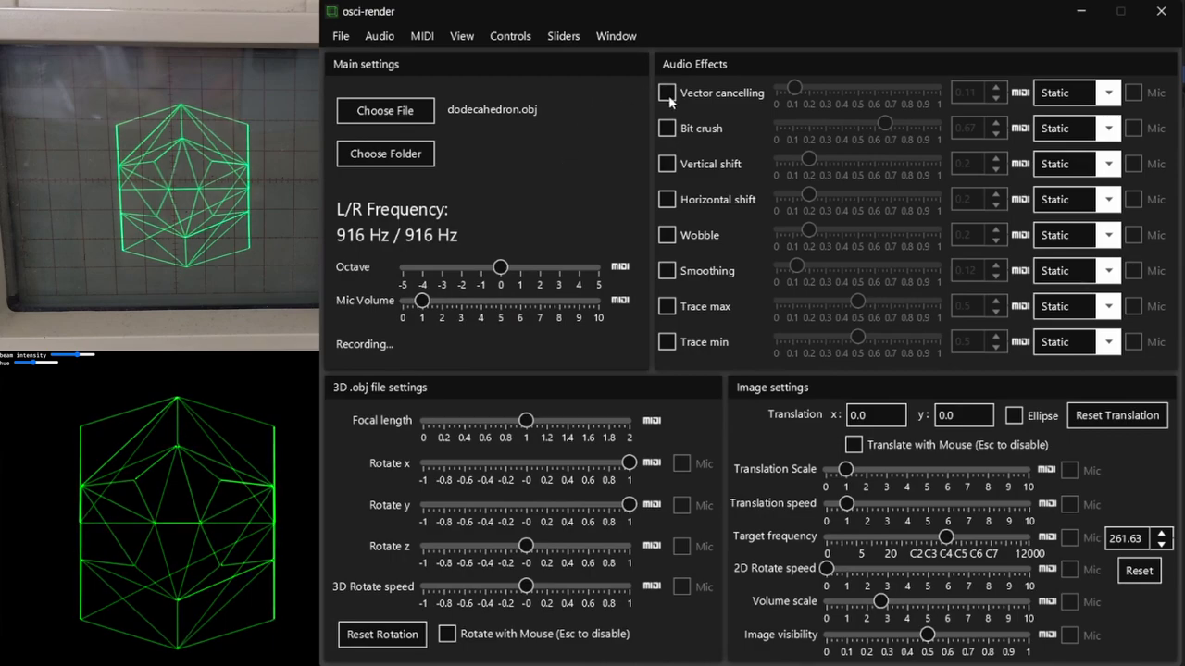
Enable Vector cancelling on the dodecahedron, sweeping it from 0 up to about 0.15.
click(667, 93)
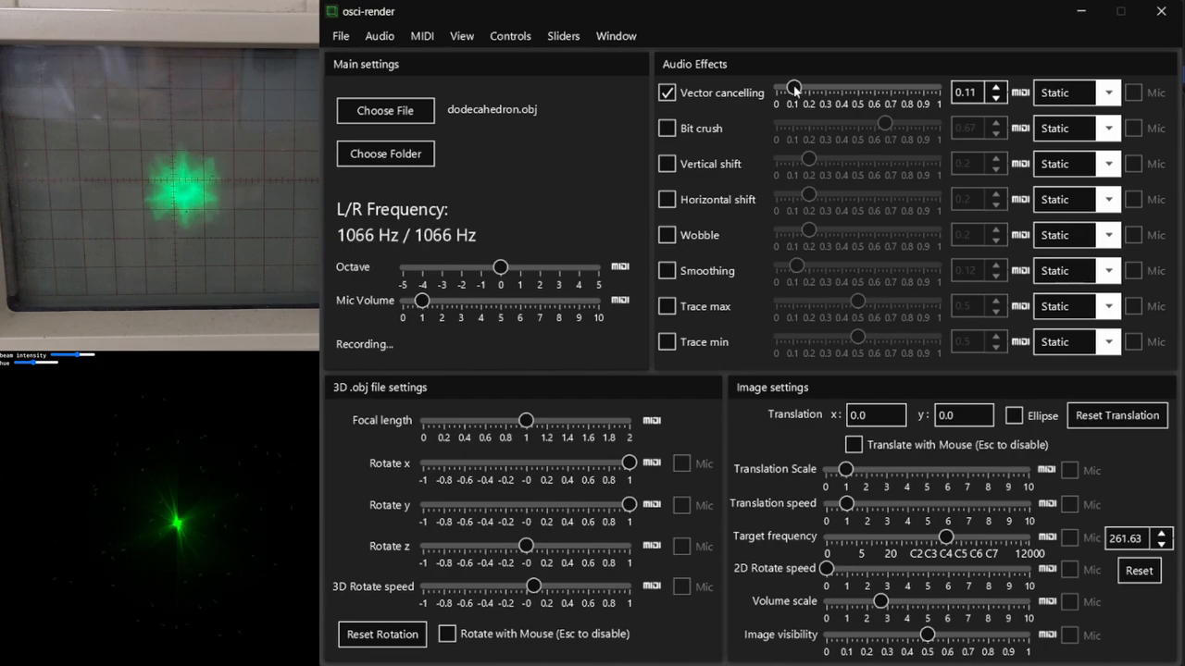
drag(792, 89, 776, 89)
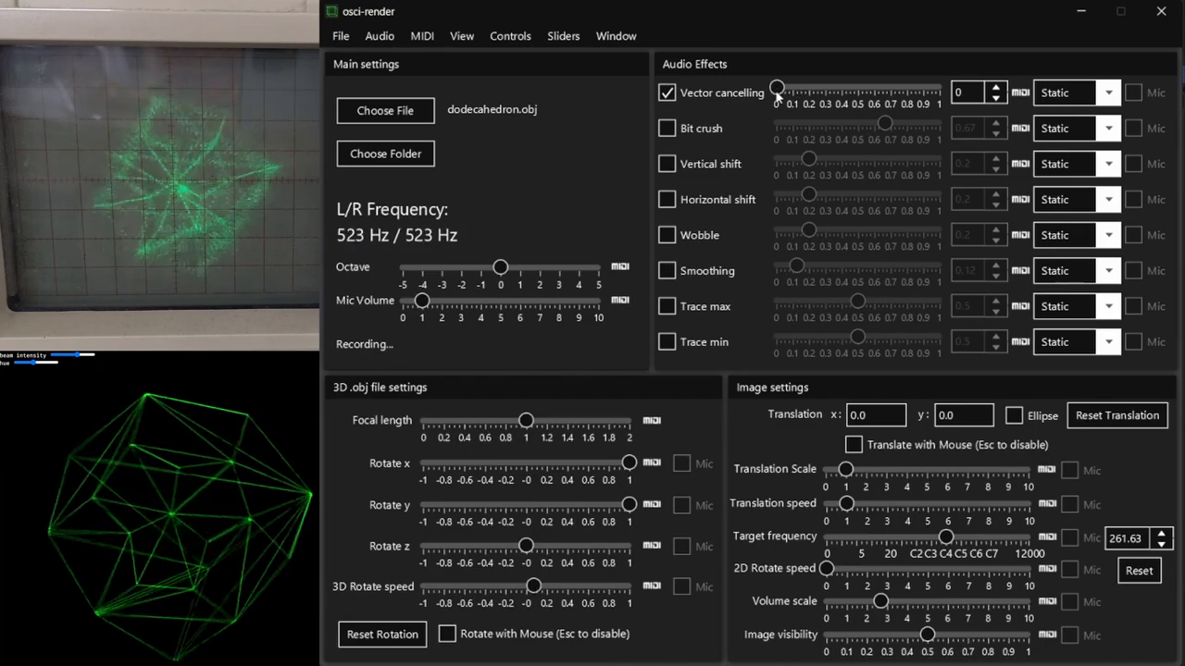
drag(778, 89, 781, 89)
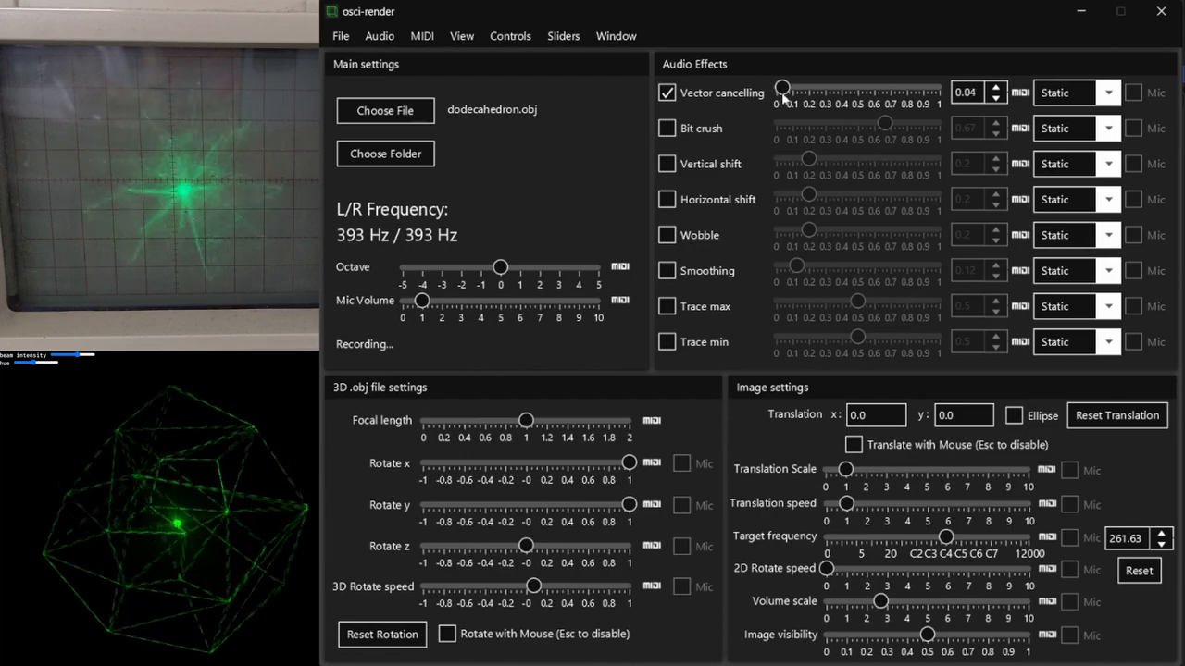
drag(781, 89, 801, 88)
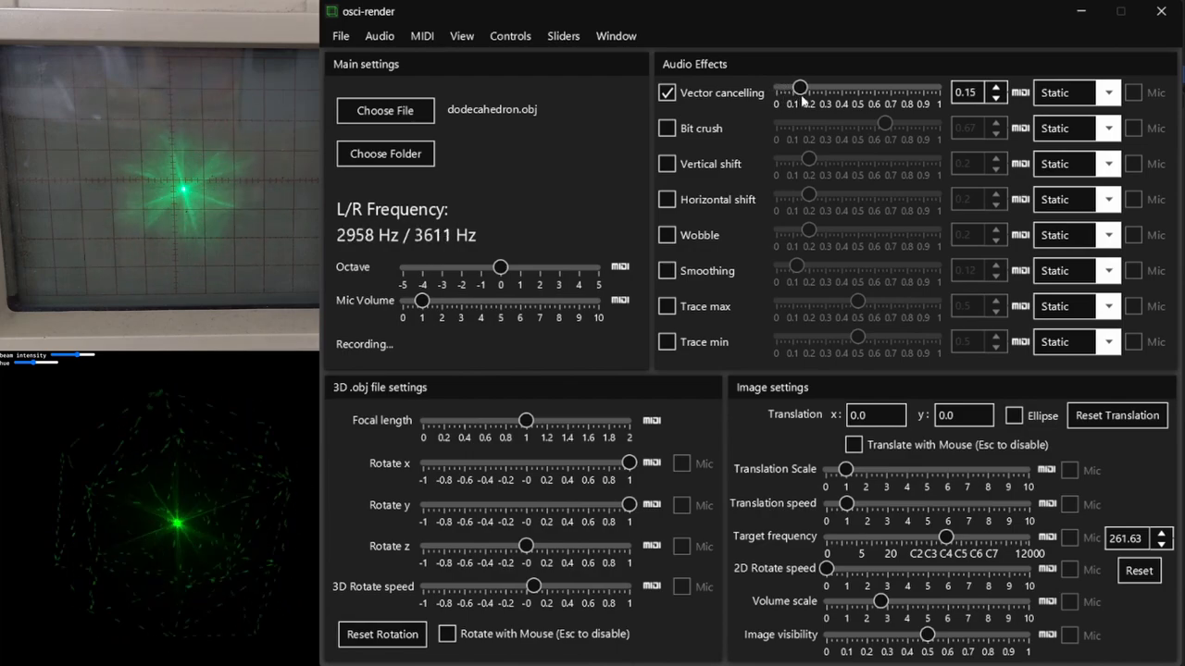
Swap to Bit crush on the dodecahedron, passing 0.52 and 0.84 before settling at about 0.73.
click(666, 128)
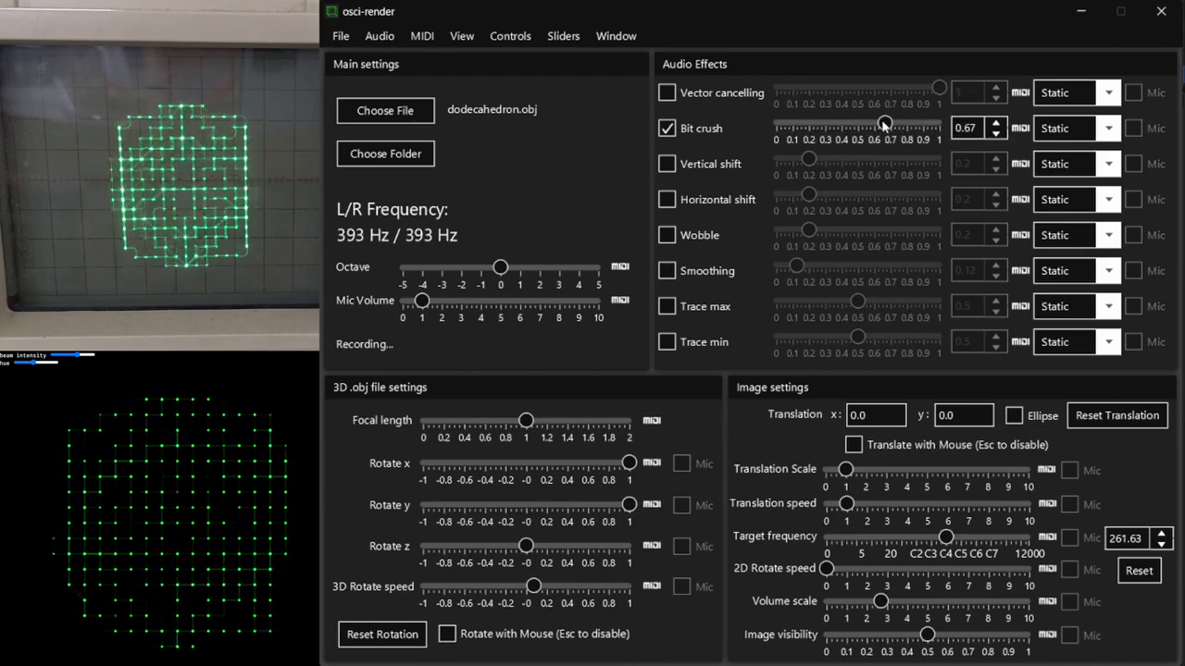
drag(873, 130, 861, 130)
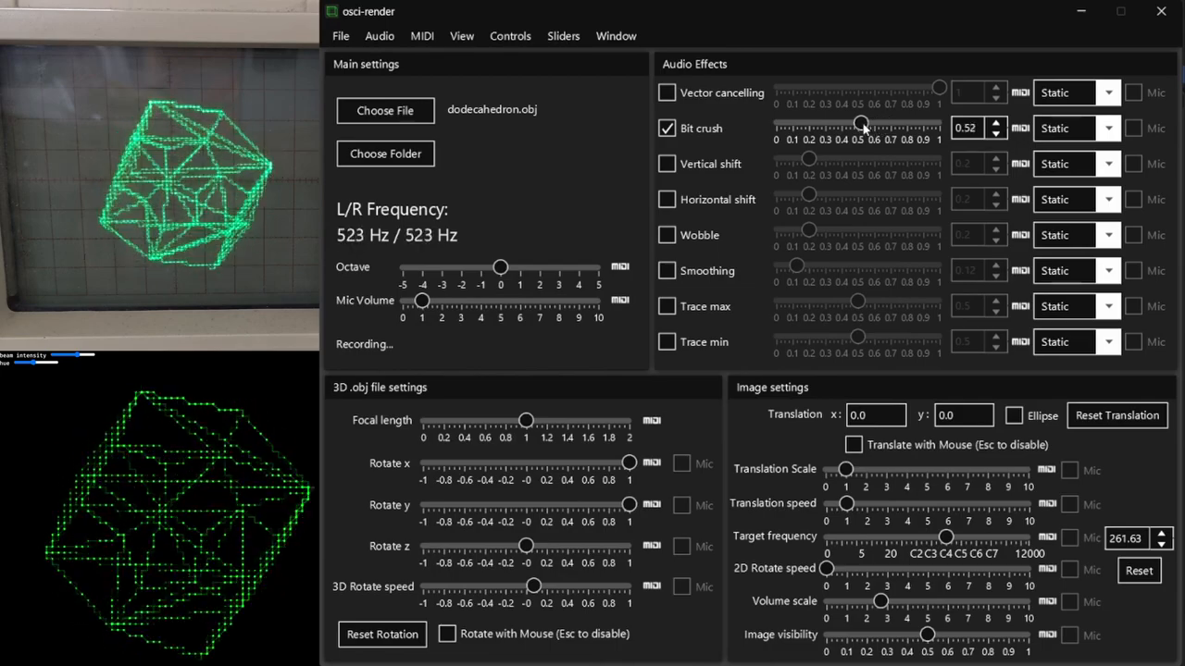
drag(859, 126, 910, 126)
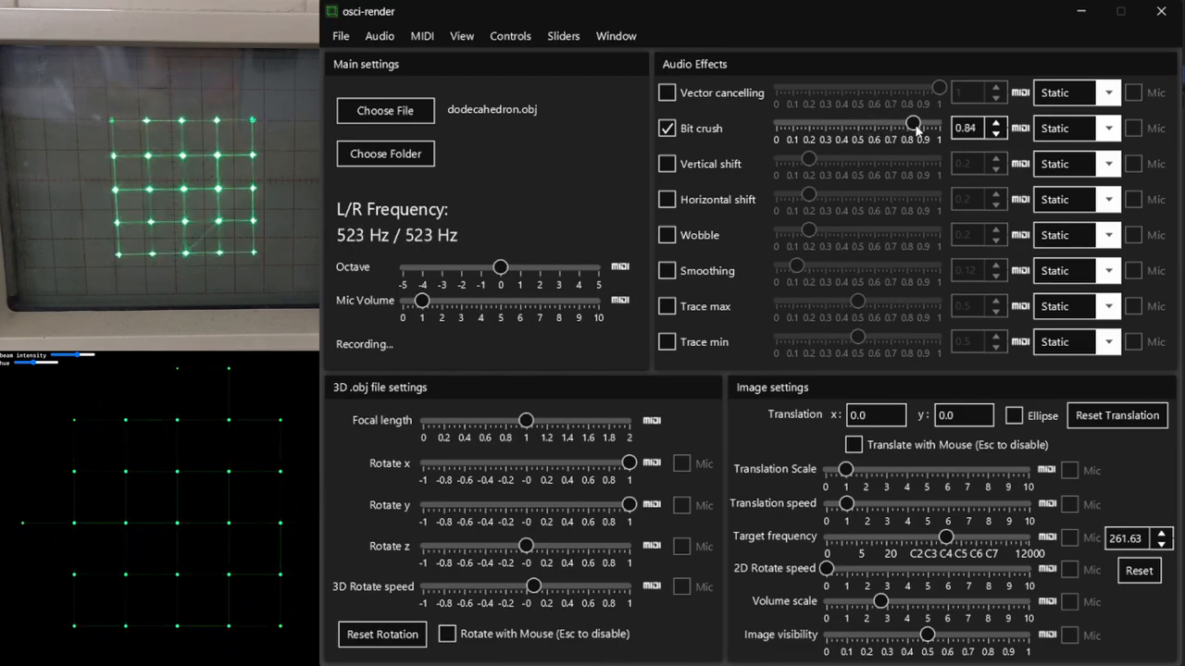
drag(934, 126, 893, 126)
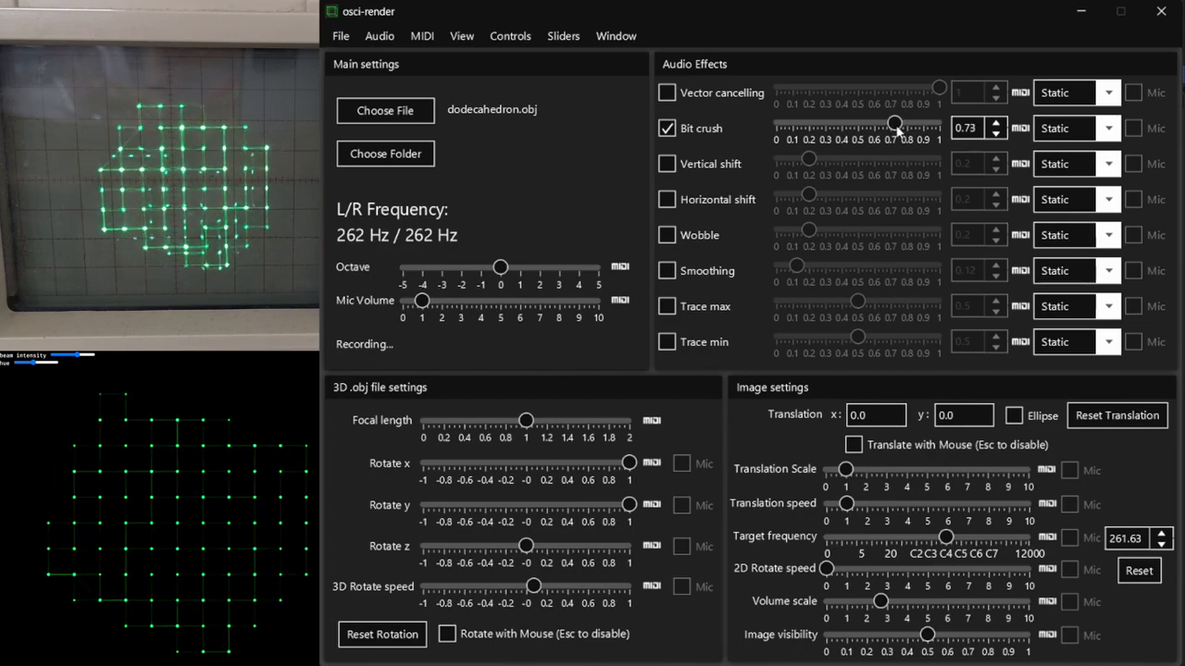
Try Vertical shift at about 0.61, then Horizontal shift, leaving the dodecahedron clean afterward.
click(667, 163)
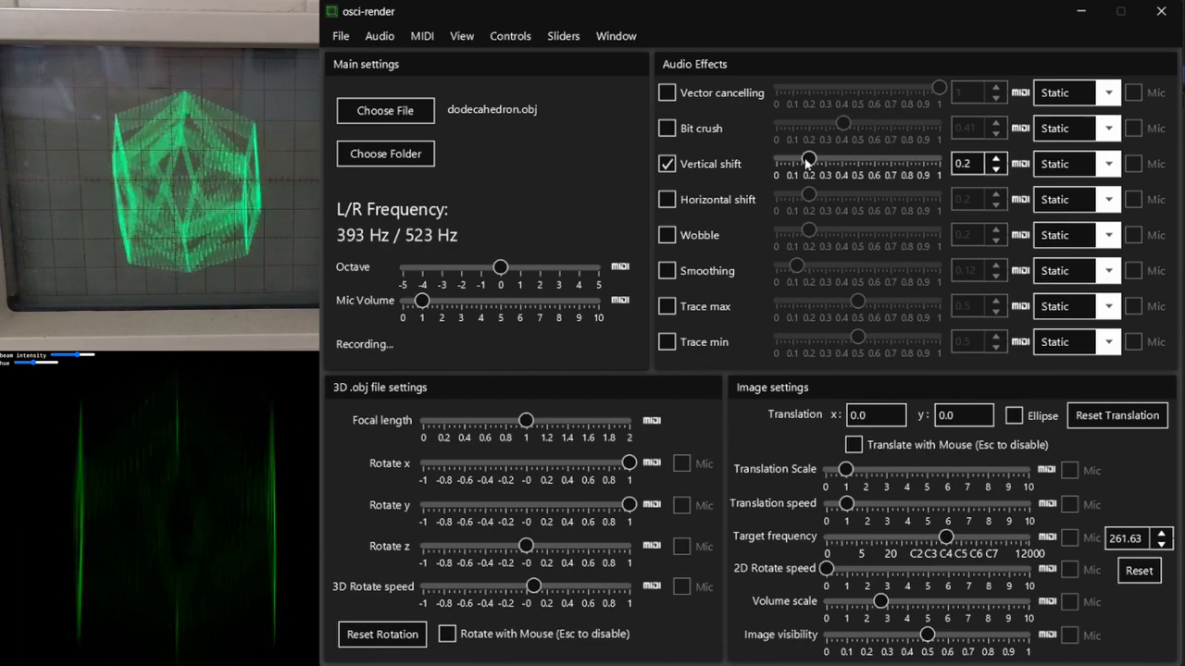
drag(807, 163, 876, 163)
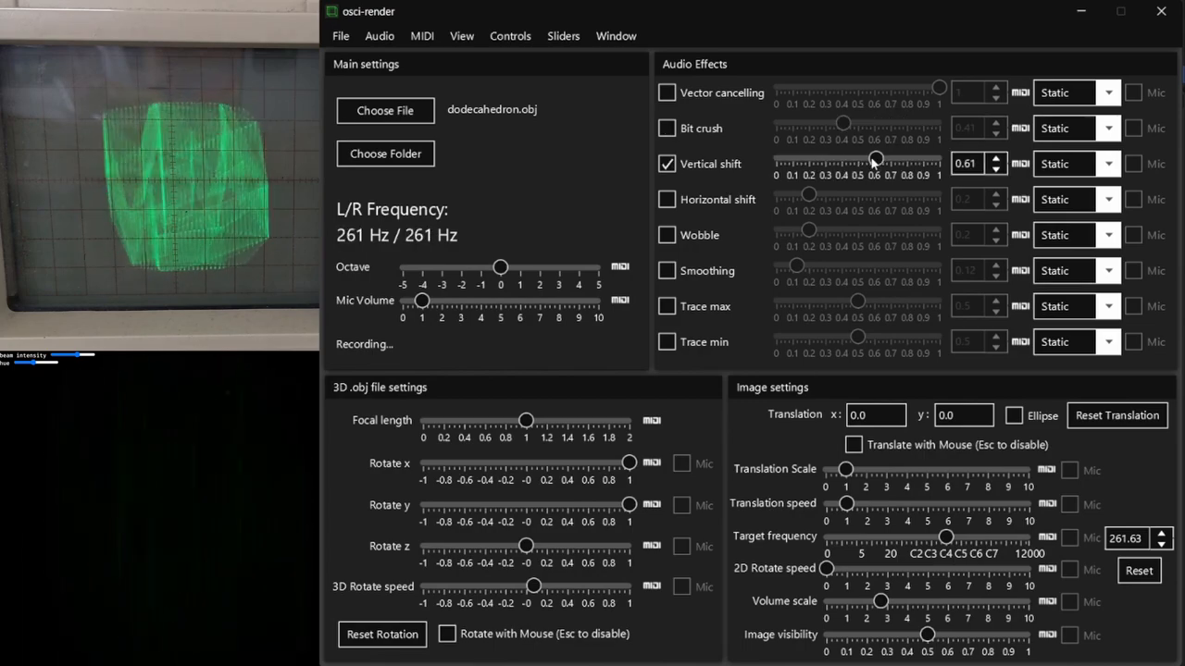
click(666, 199)
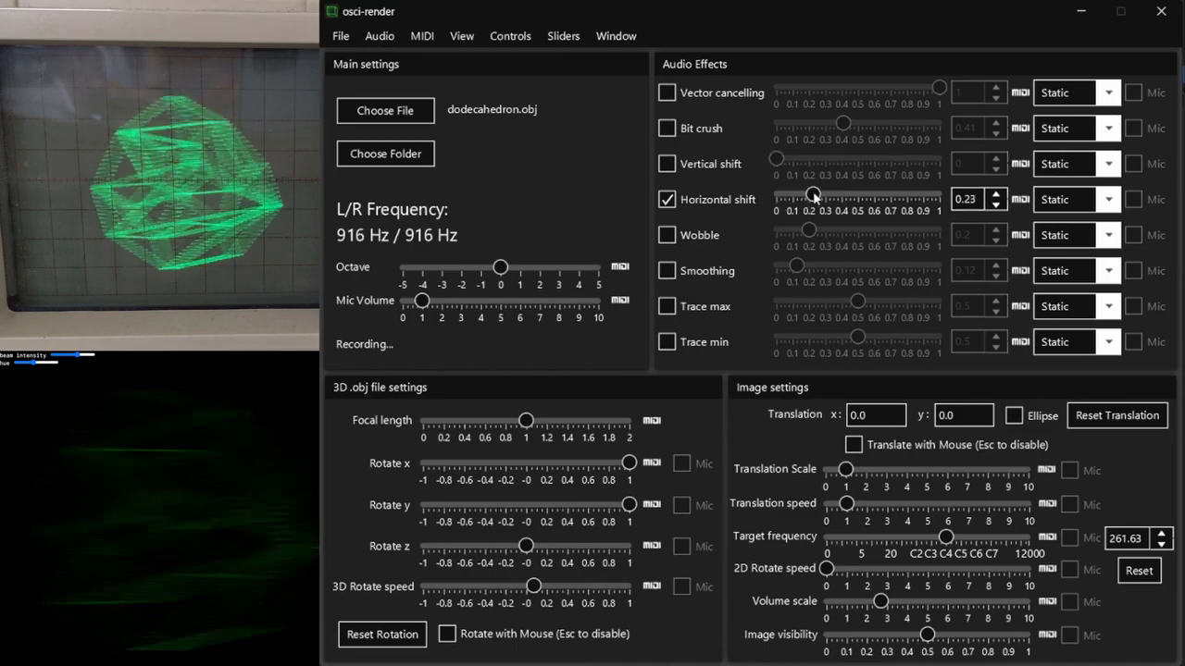
drag(813, 198, 843, 198)
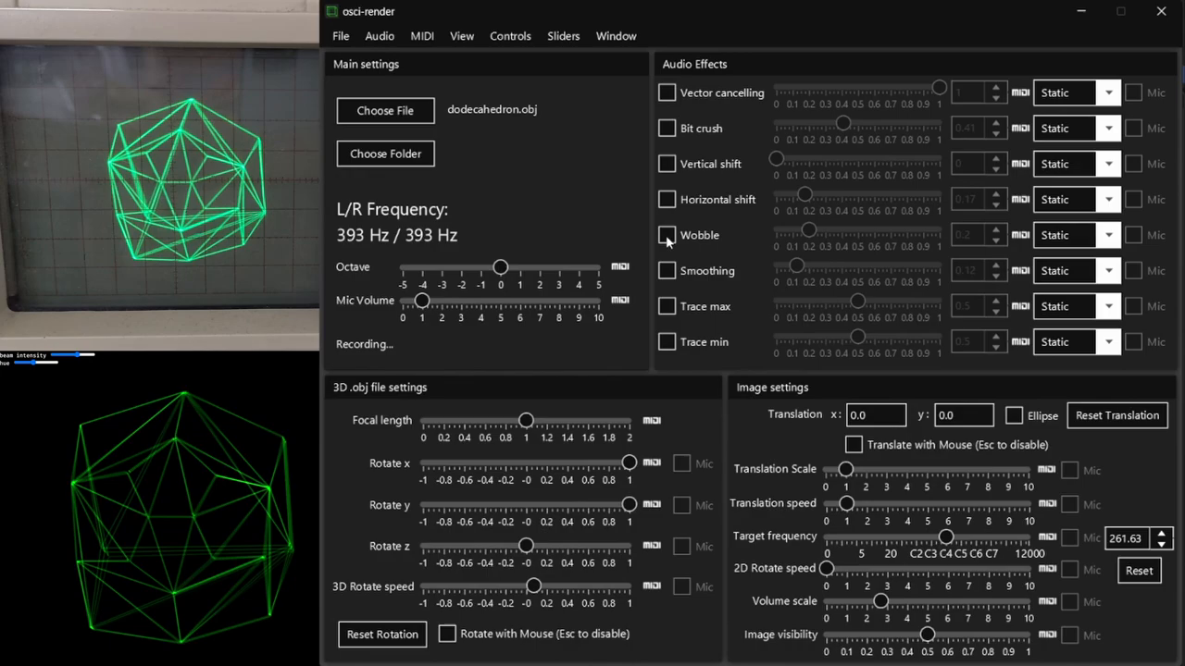
Enable Wobble, sweep it up to 1 and bring it back down to about 0.09.
click(667, 235)
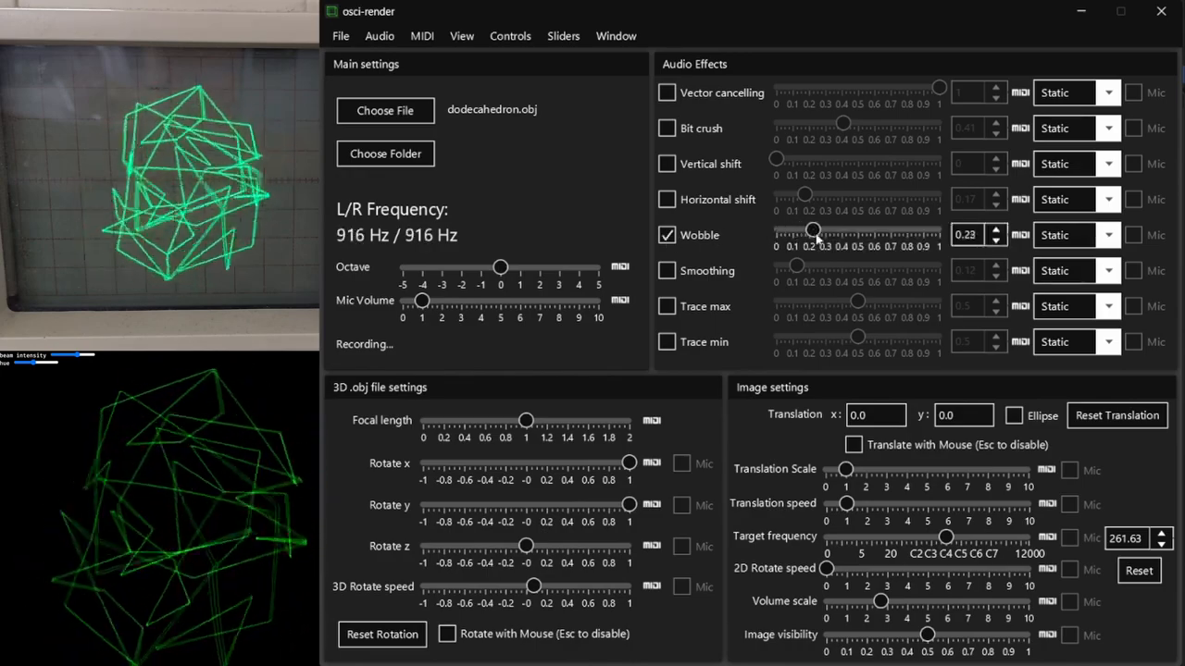
drag(813, 233, 940, 233)
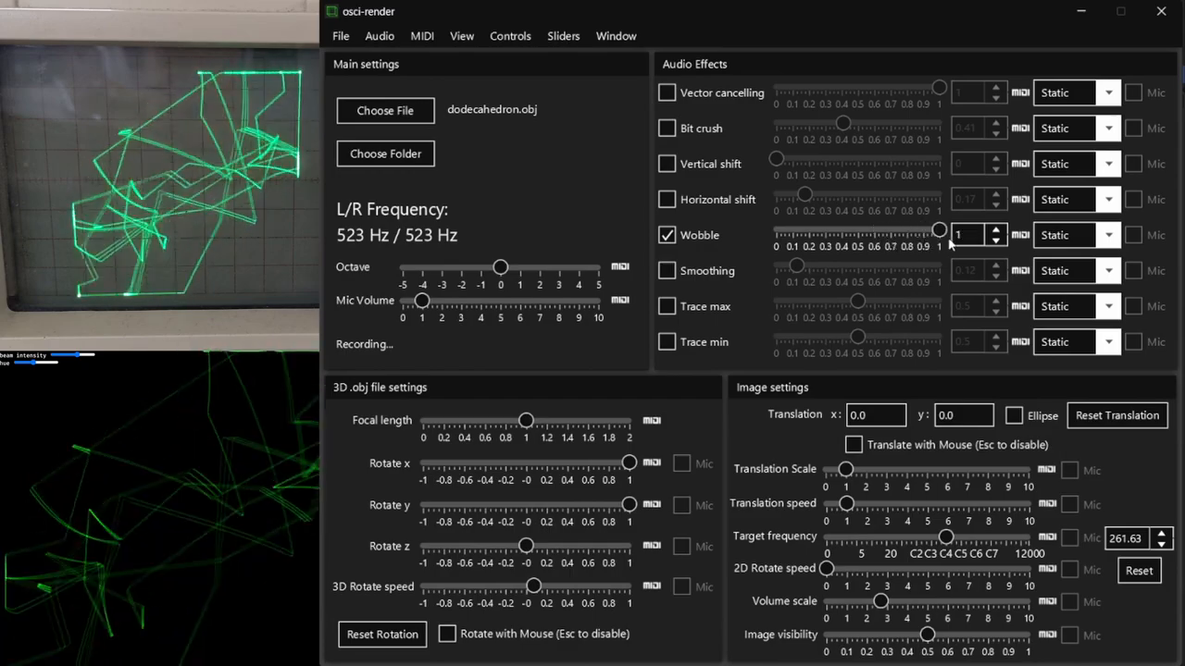
drag(940, 233, 788, 234)
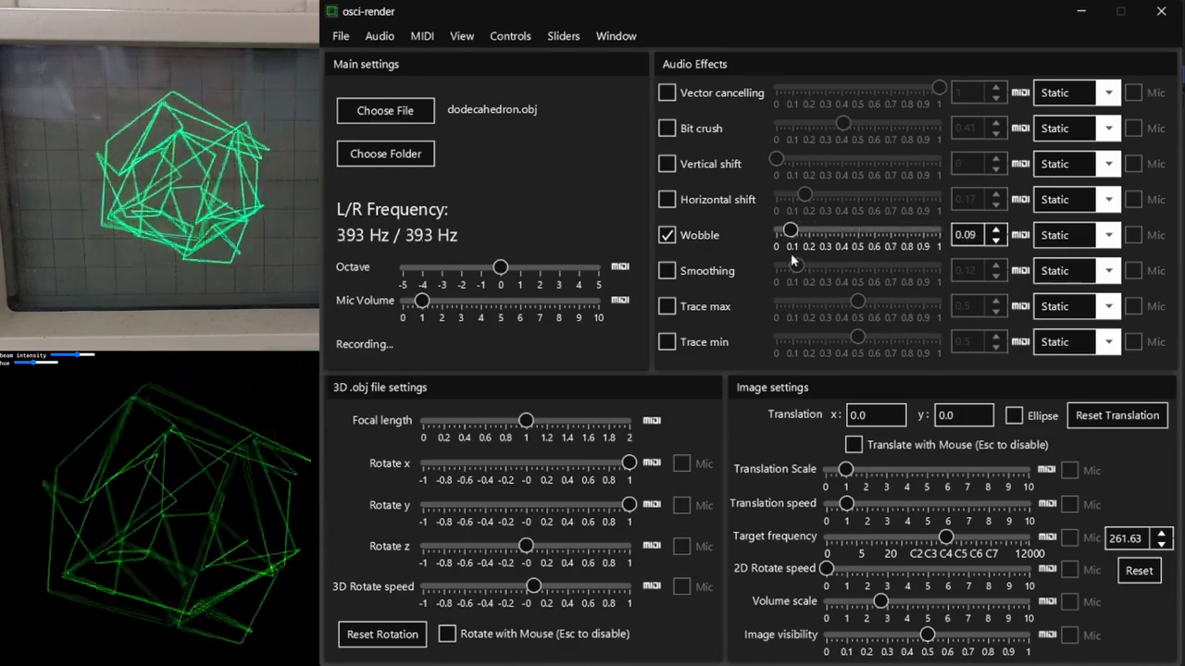
Disable Wobble, enable Smoothing and sweep its amount up to 1 on the dodecahedron.
click(667, 235)
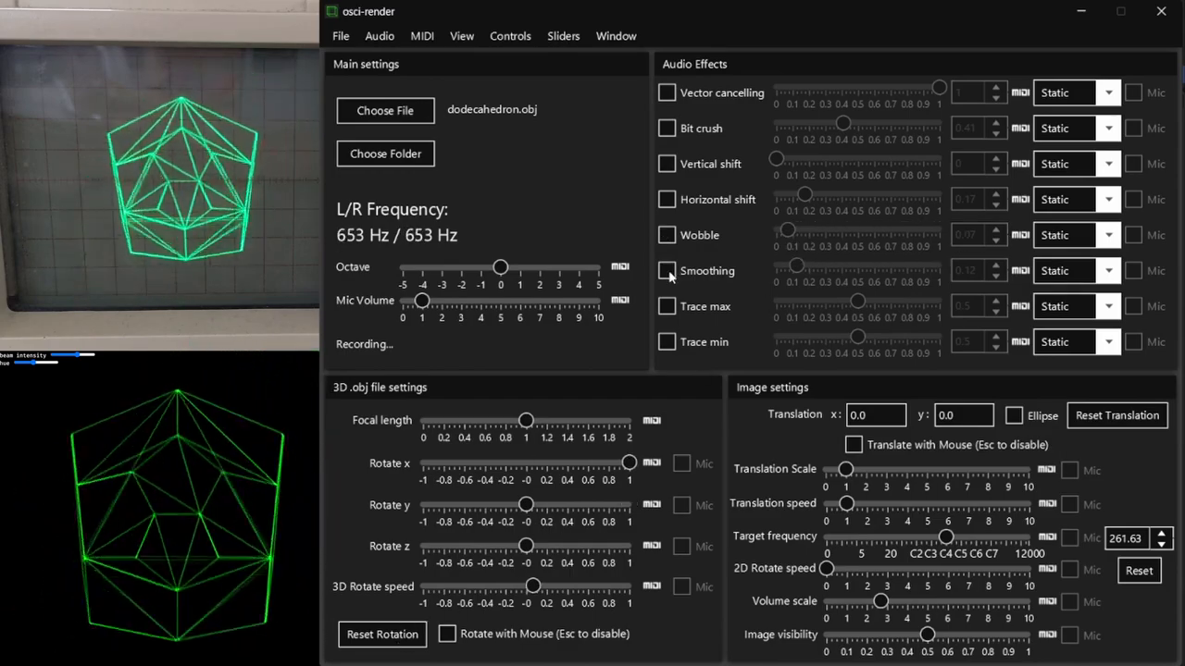
click(667, 270)
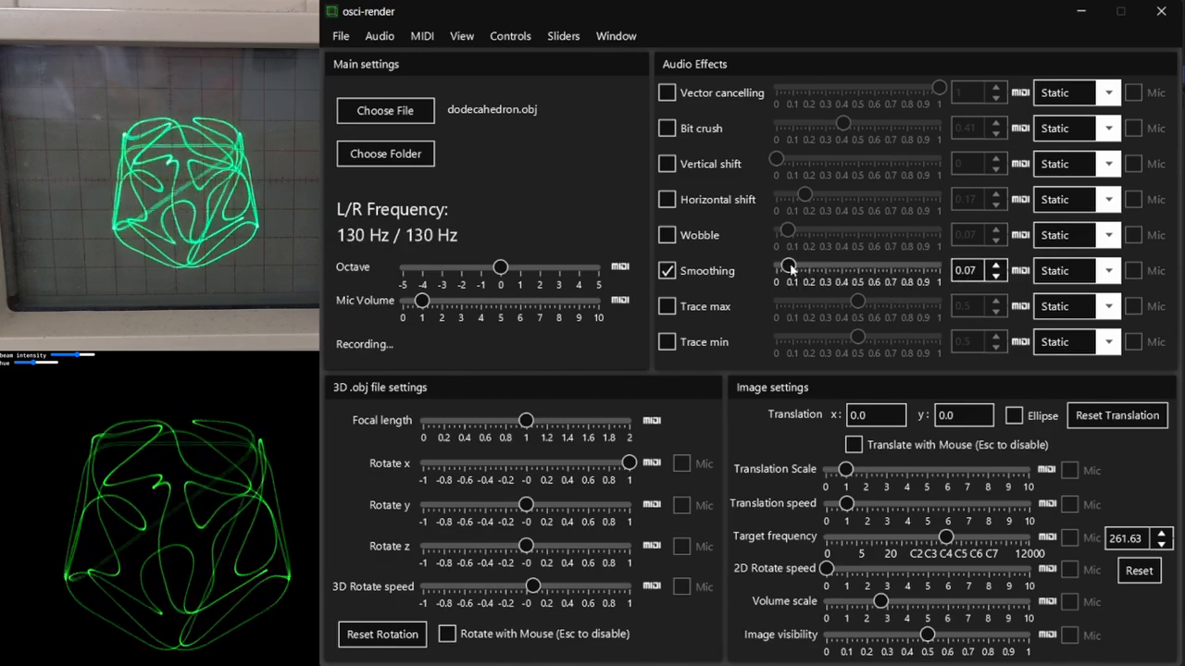
drag(793, 270, 781, 271)
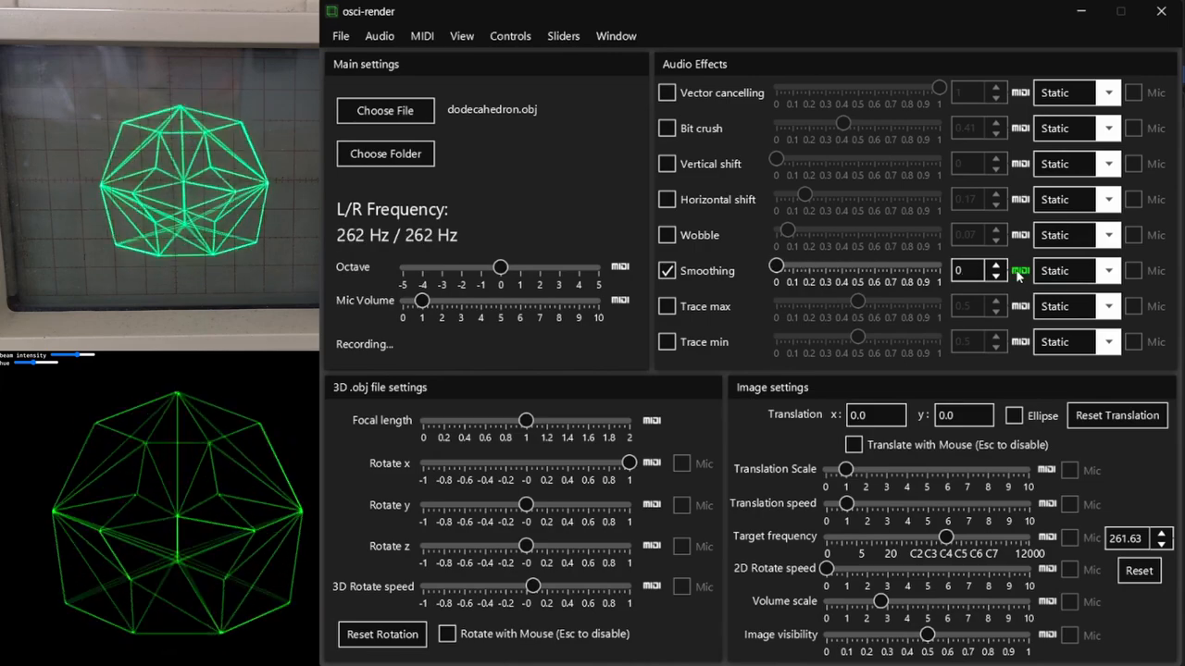
click(987, 266)
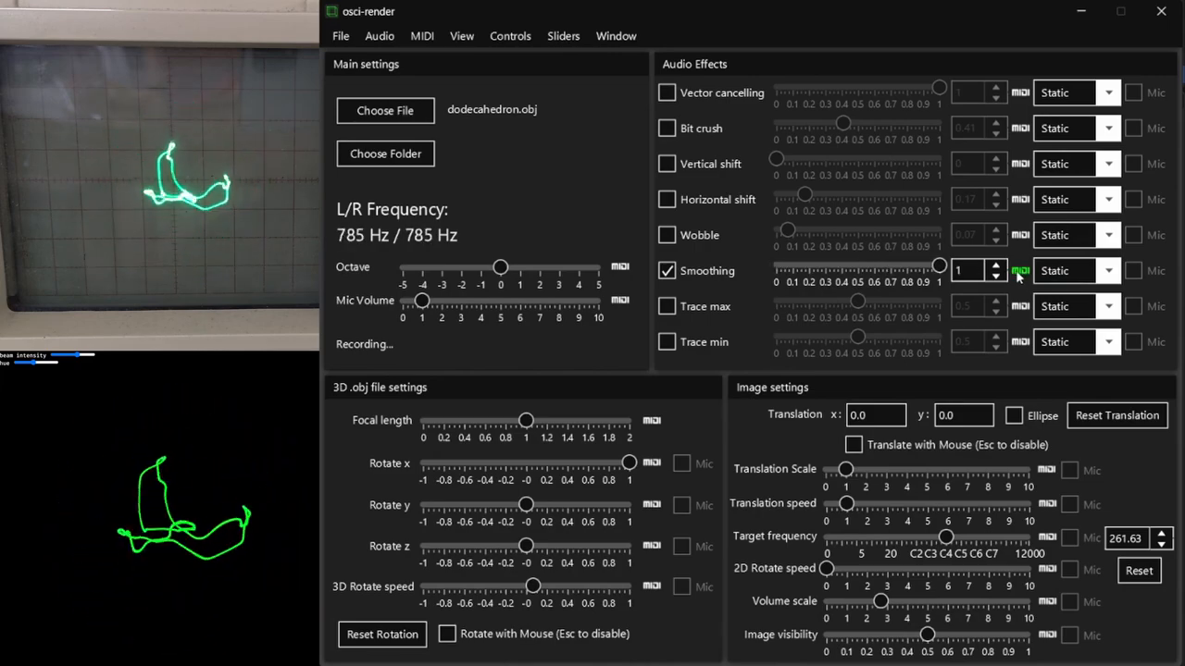
Enable Trace max and sweep it from 0 through about 0.37 up to full.
click(666, 308)
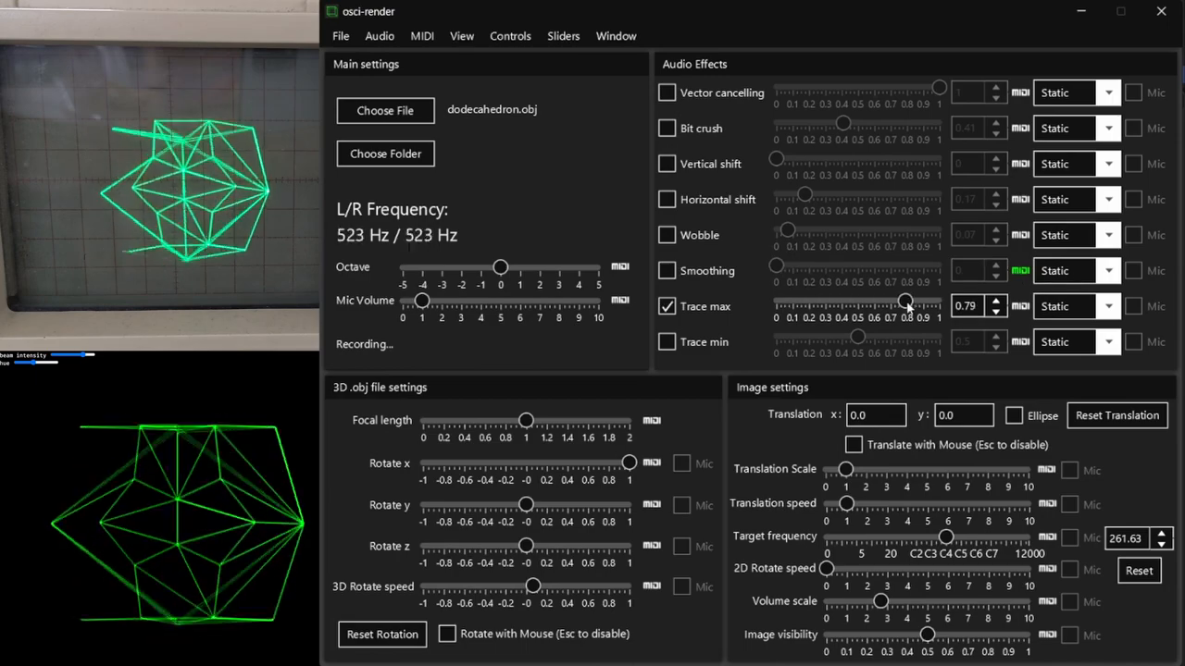
drag(907, 303, 776, 304)
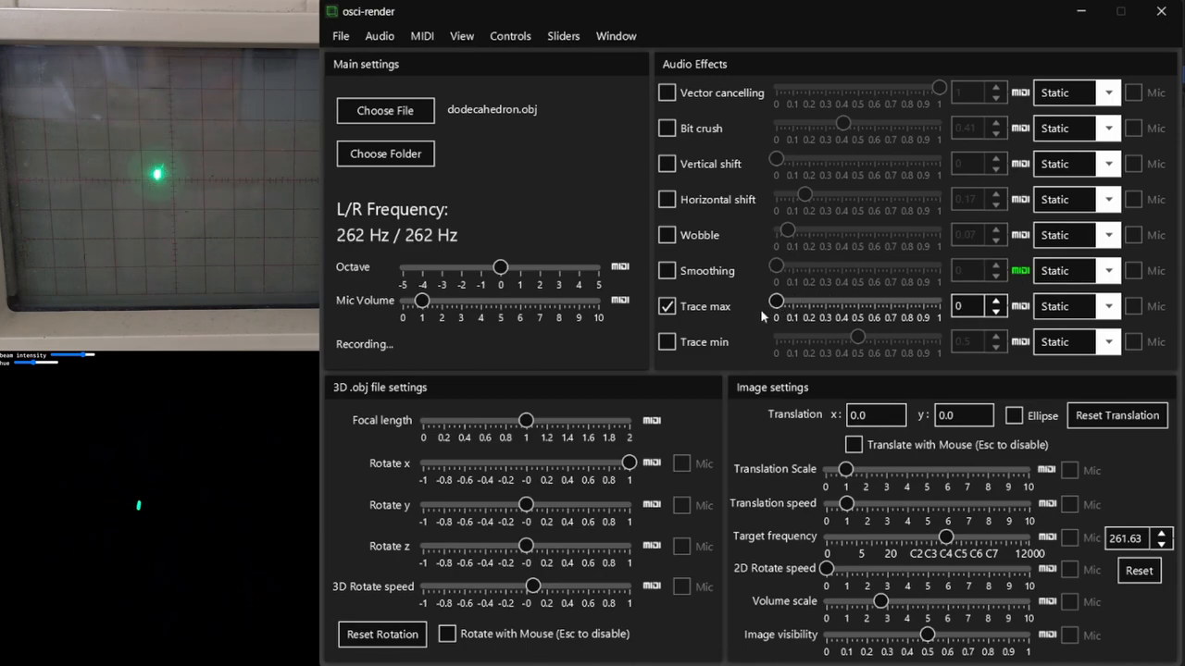
drag(775, 302, 833, 301)
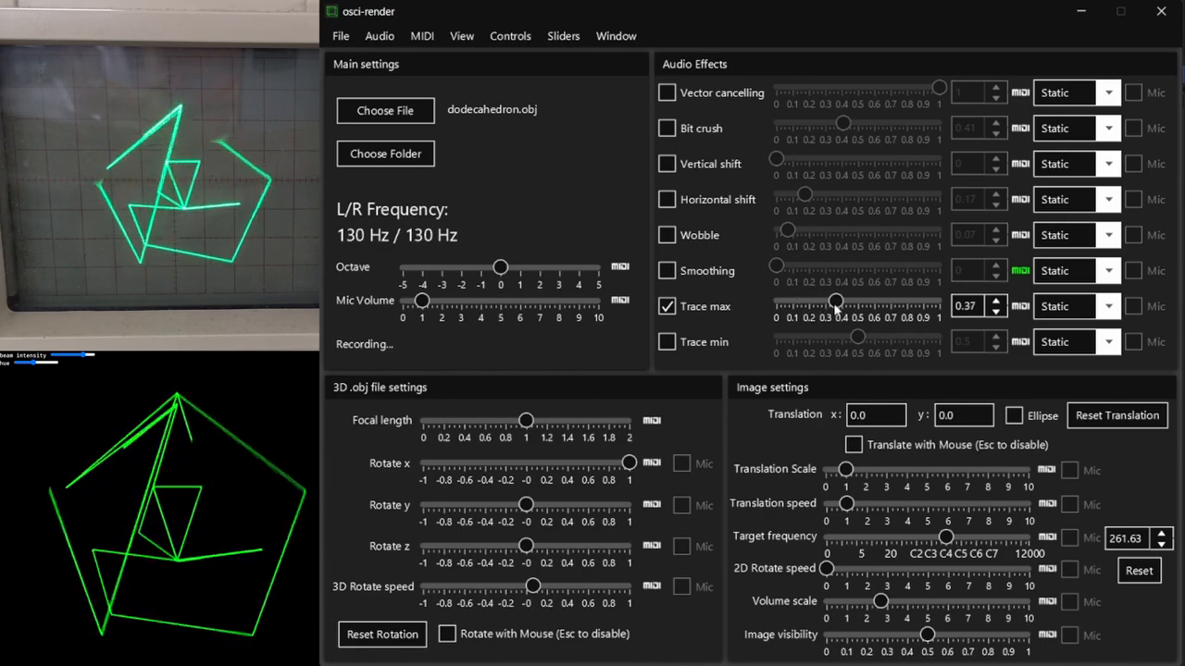
drag(837, 308, 940, 308)
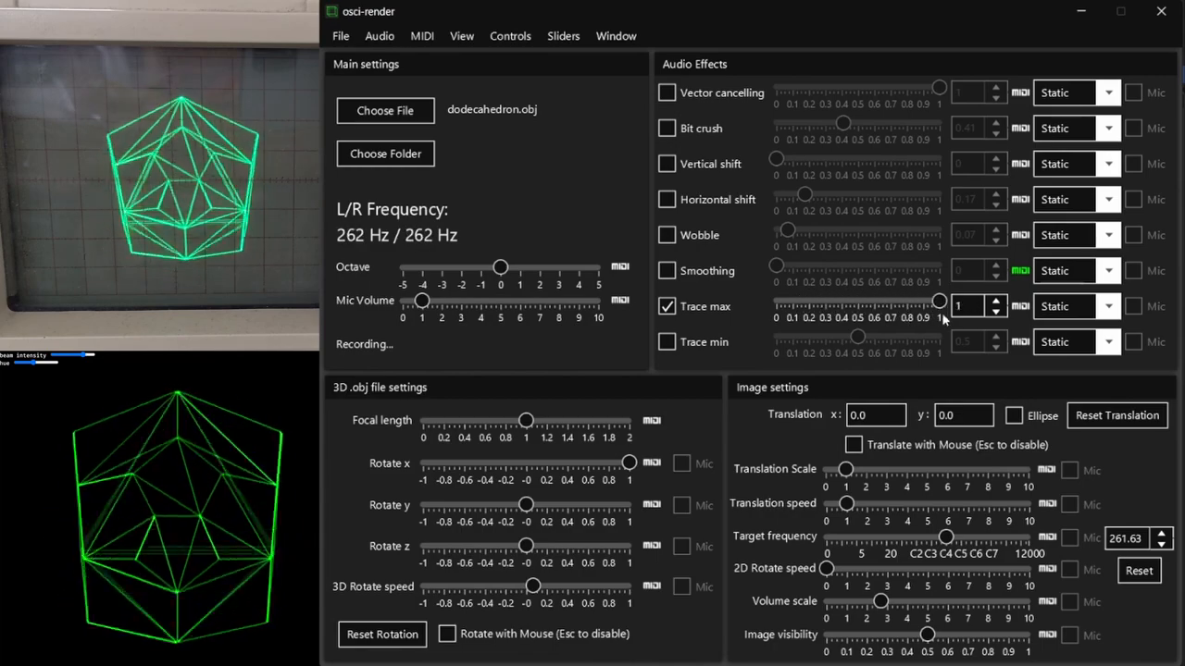
Disable Trace max and enable Trace min at about 0.61.
click(666, 307)
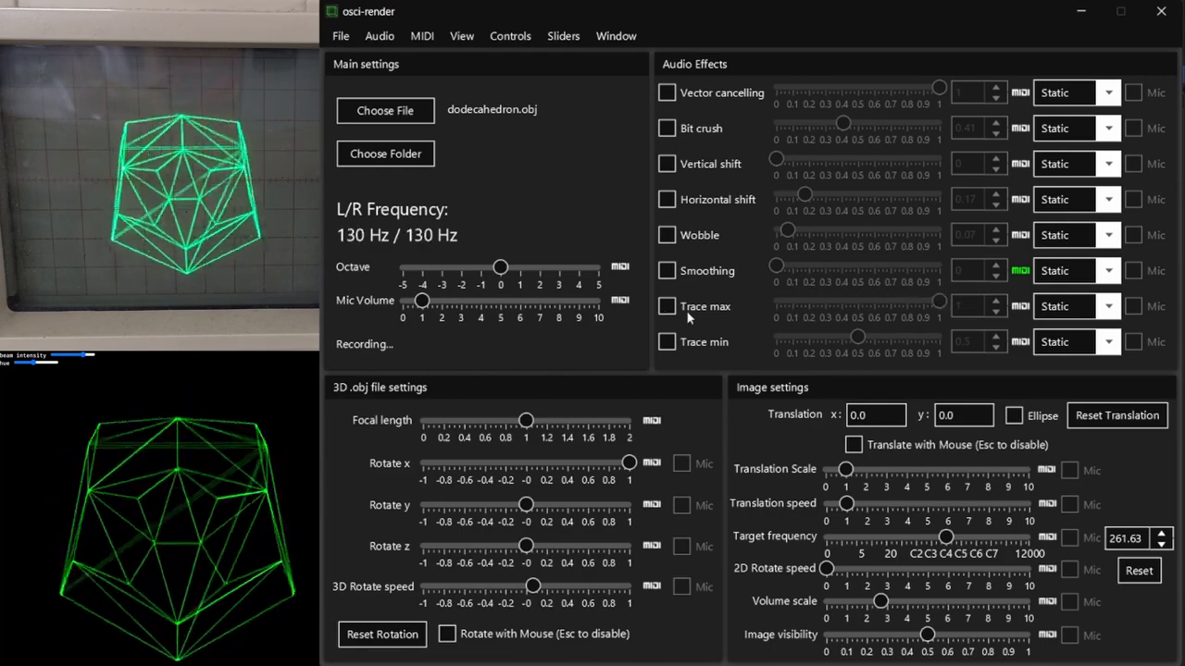
click(666, 343)
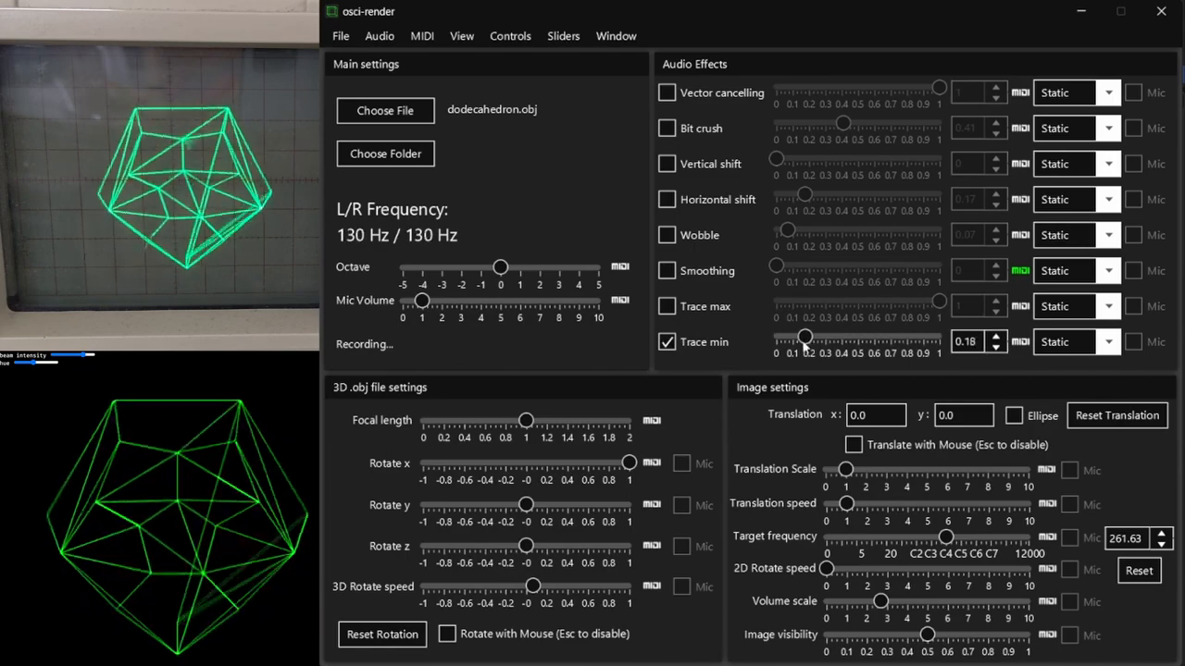
drag(805, 341, 878, 341)
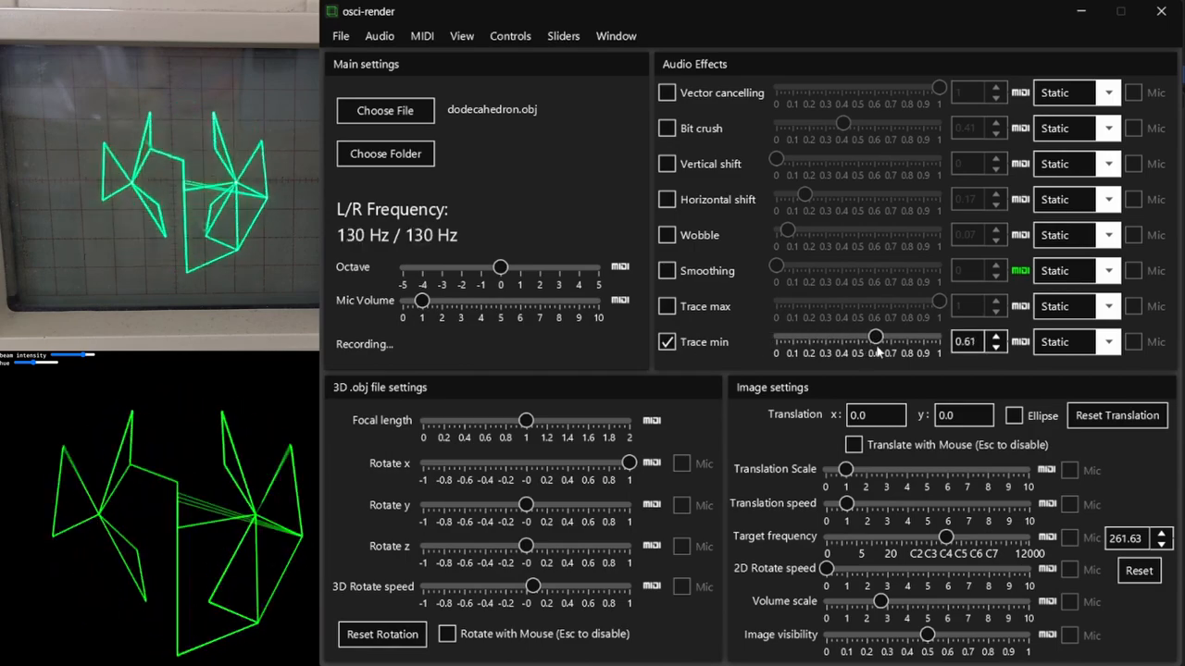
Disable Trace min, enable Bit crush and vary its amount, leaving Trace max low at about 0.06.
click(666, 340)
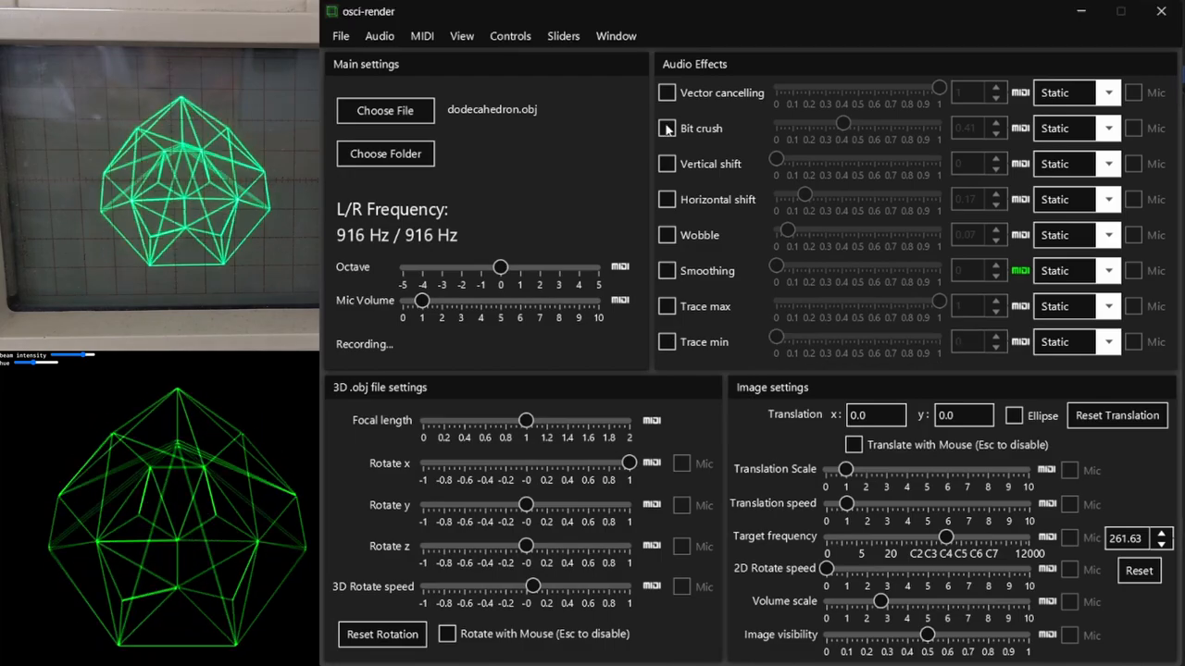
click(667, 163)
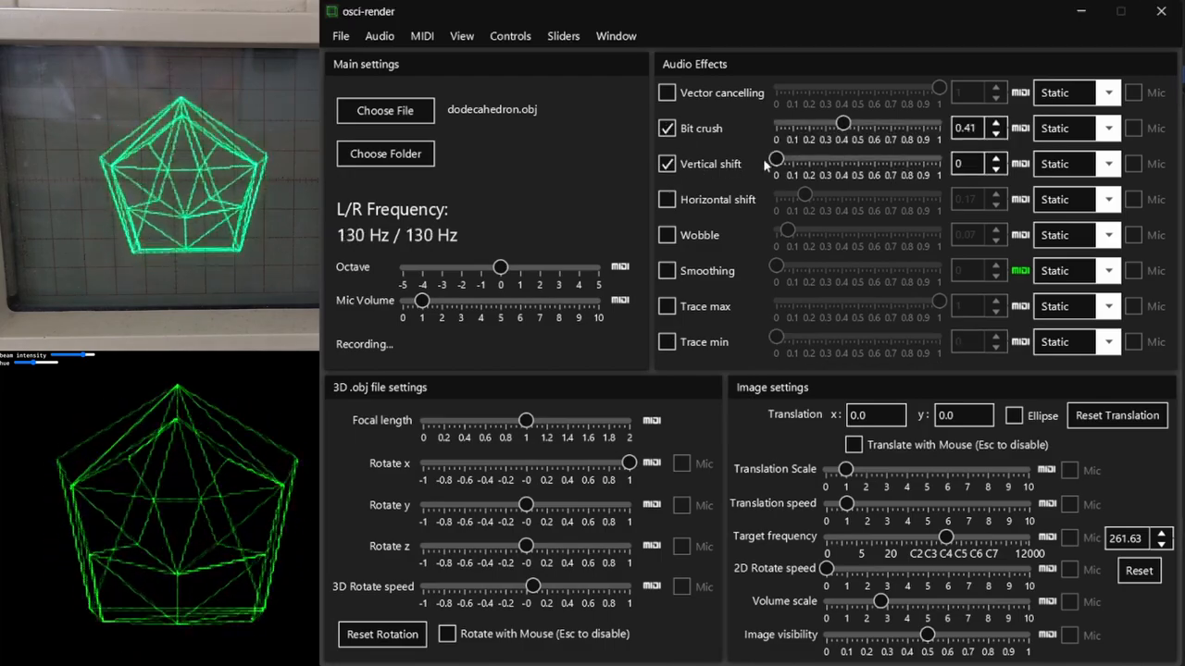
drag(776, 160, 794, 159)
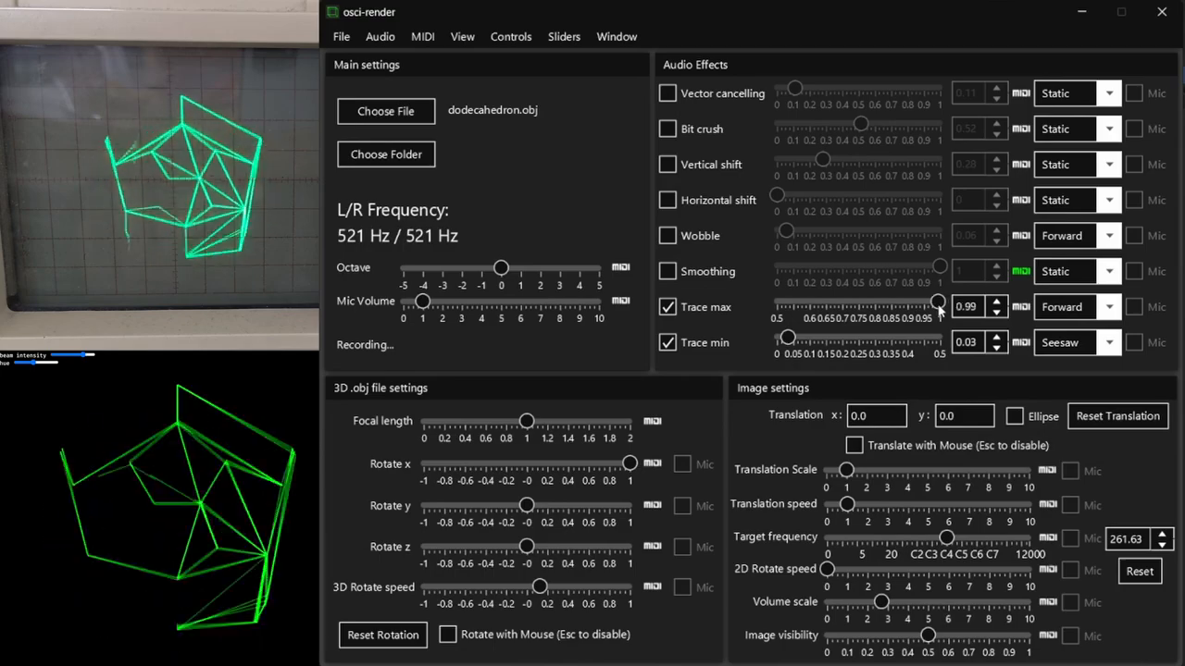
click(1078, 308)
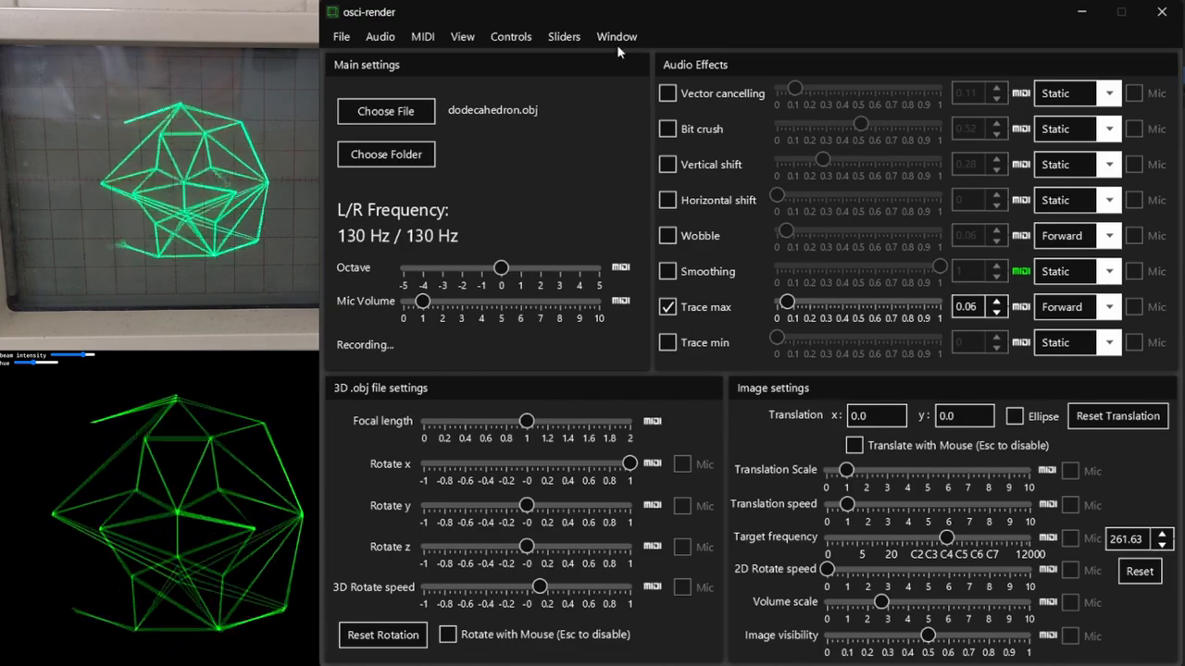
In the Sliders settings set Trace Min's max to 0.5 and Trace Max's min to 0.5.
click(563, 37)
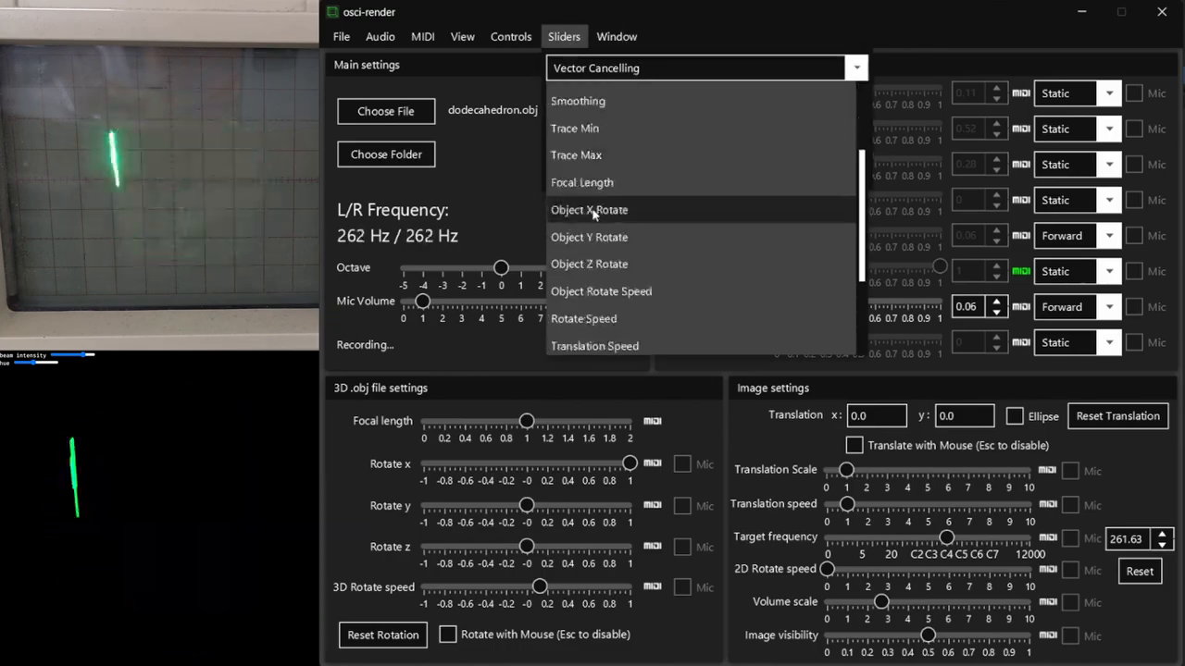
scroll(up, 3)
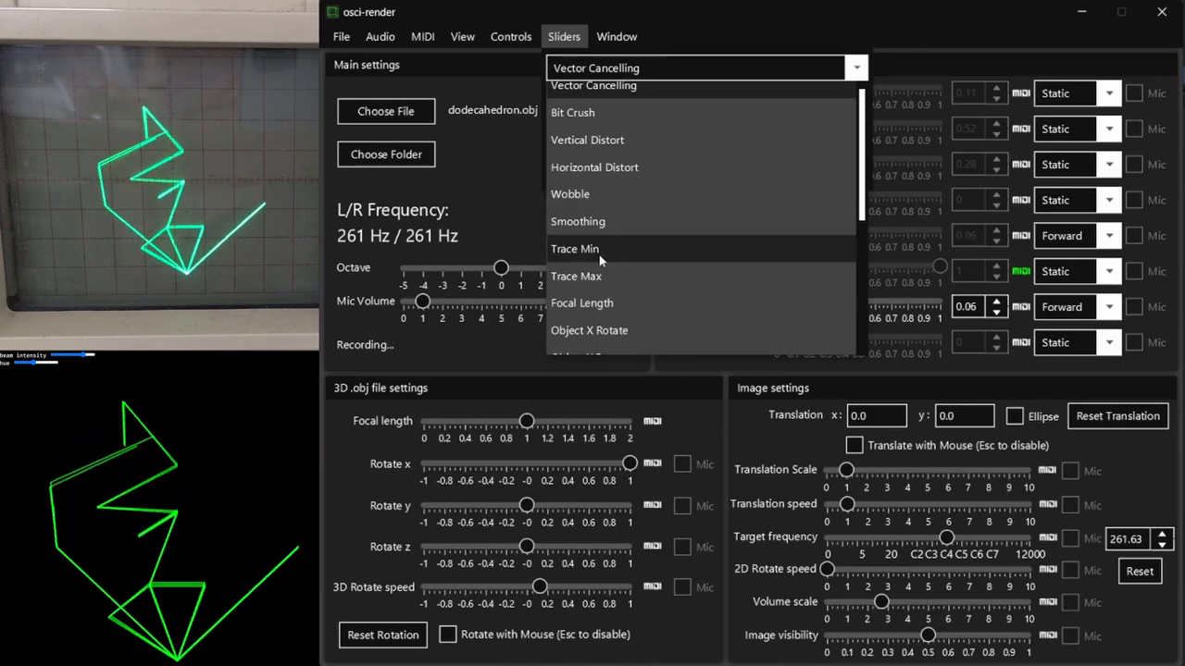
click(574, 248)
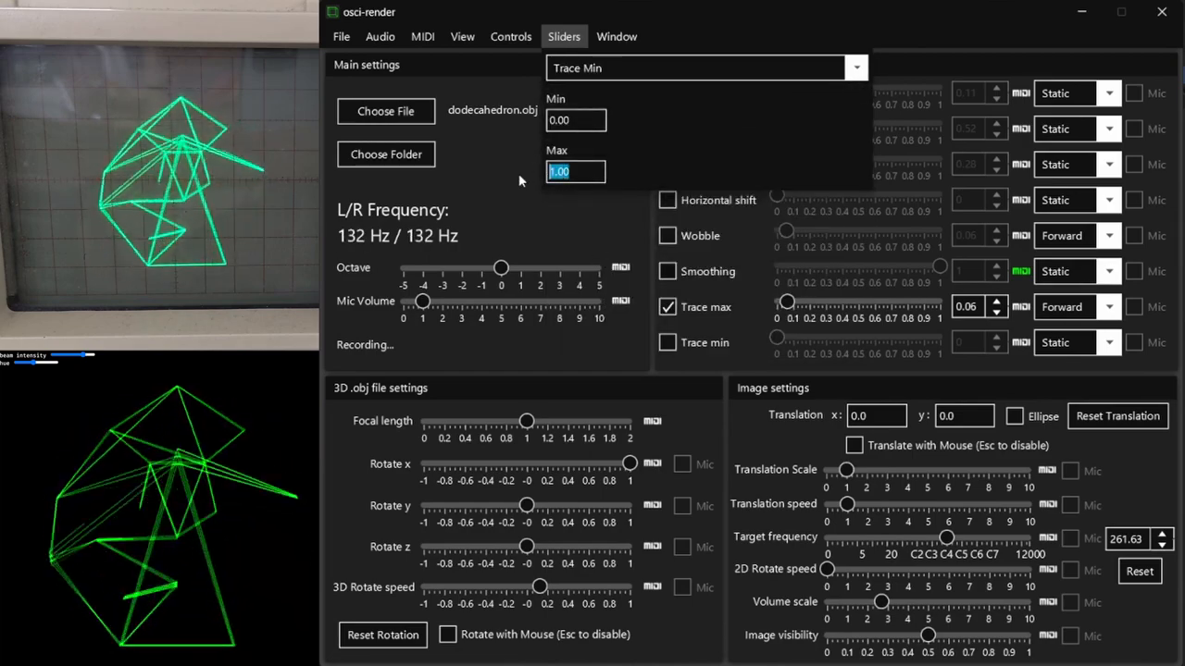
text(0.5)
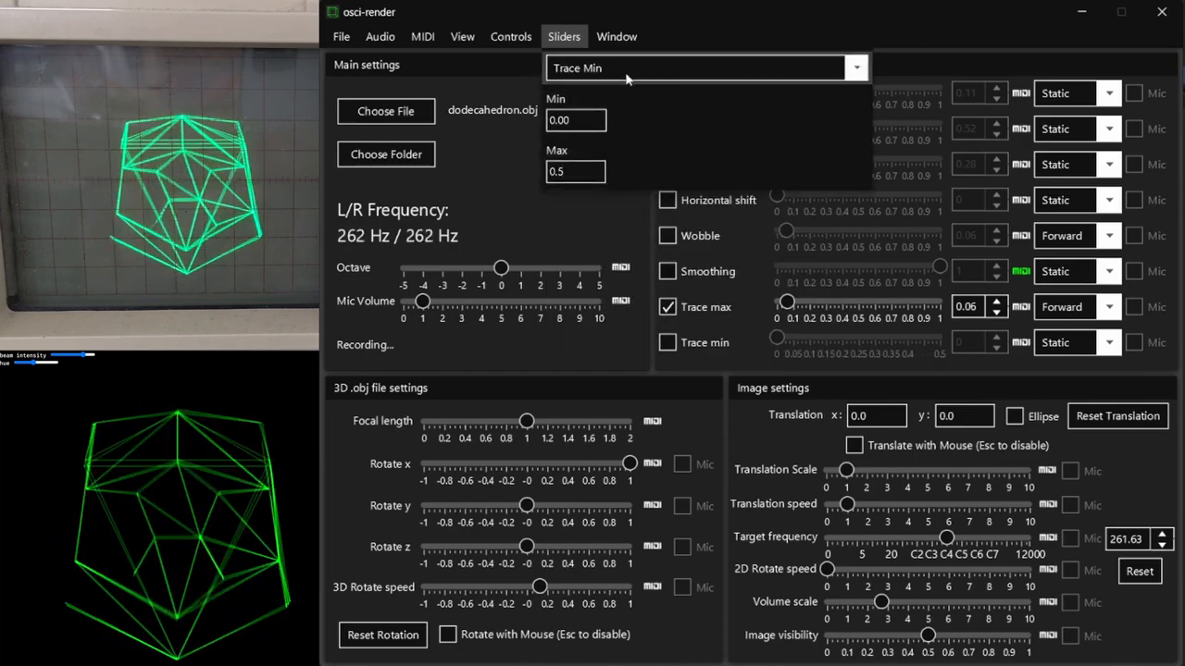
click(704, 67)
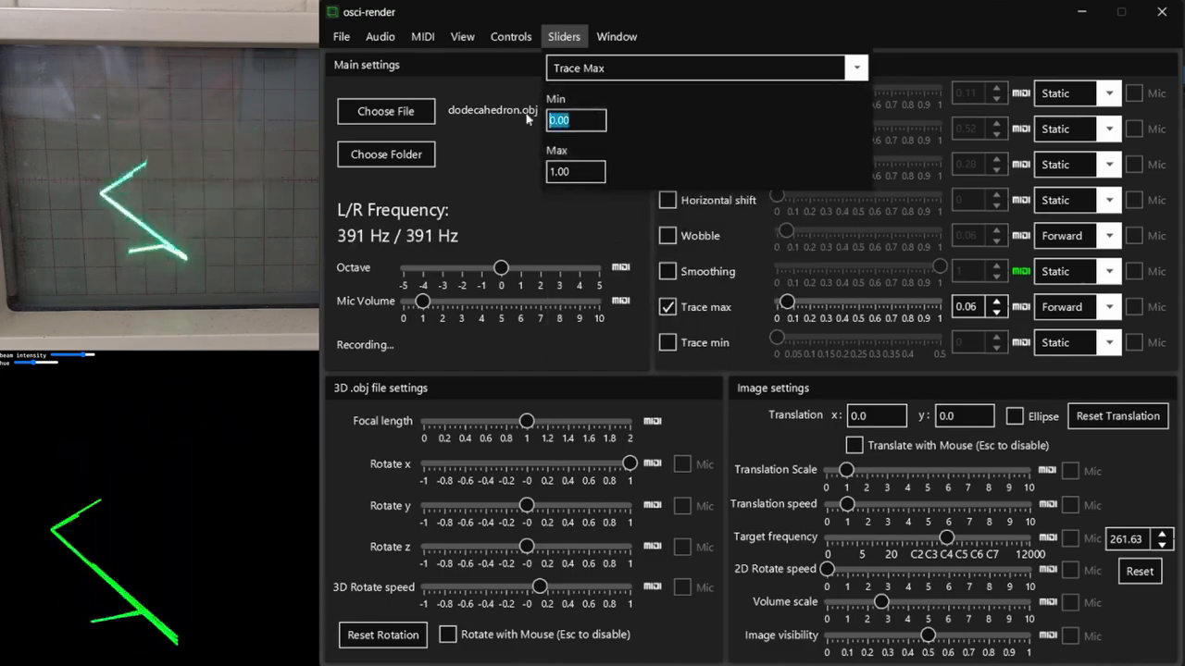
text(0.5)
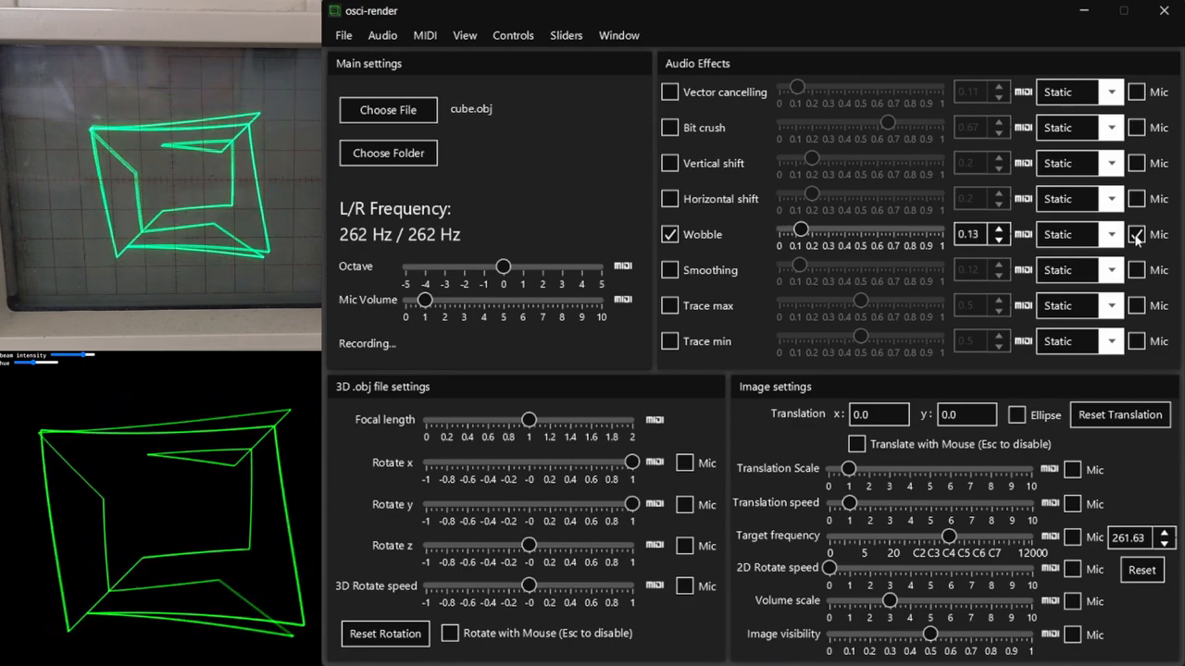
Adjust the Wobble slider on the cube while its amount follows the microphone input.
drag(801, 229, 789, 230)
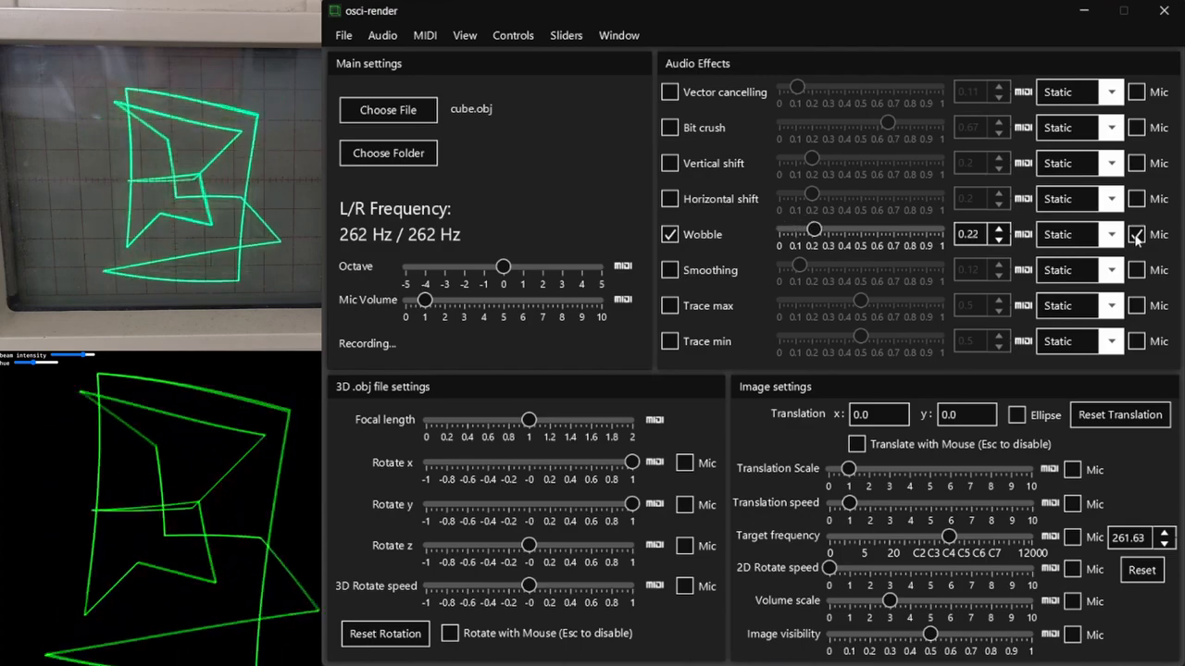
drag(814, 230, 780, 230)
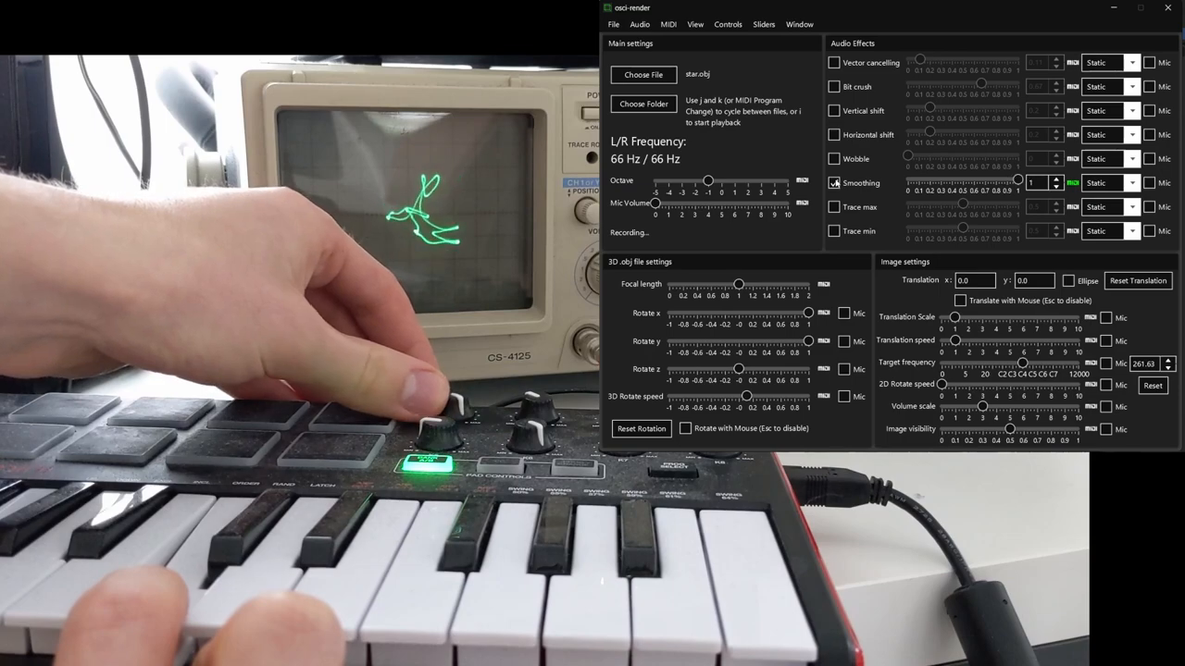
With message.txt loaded, bring up the MIDI options and change the Main MIDI Channel number.
click(667, 24)
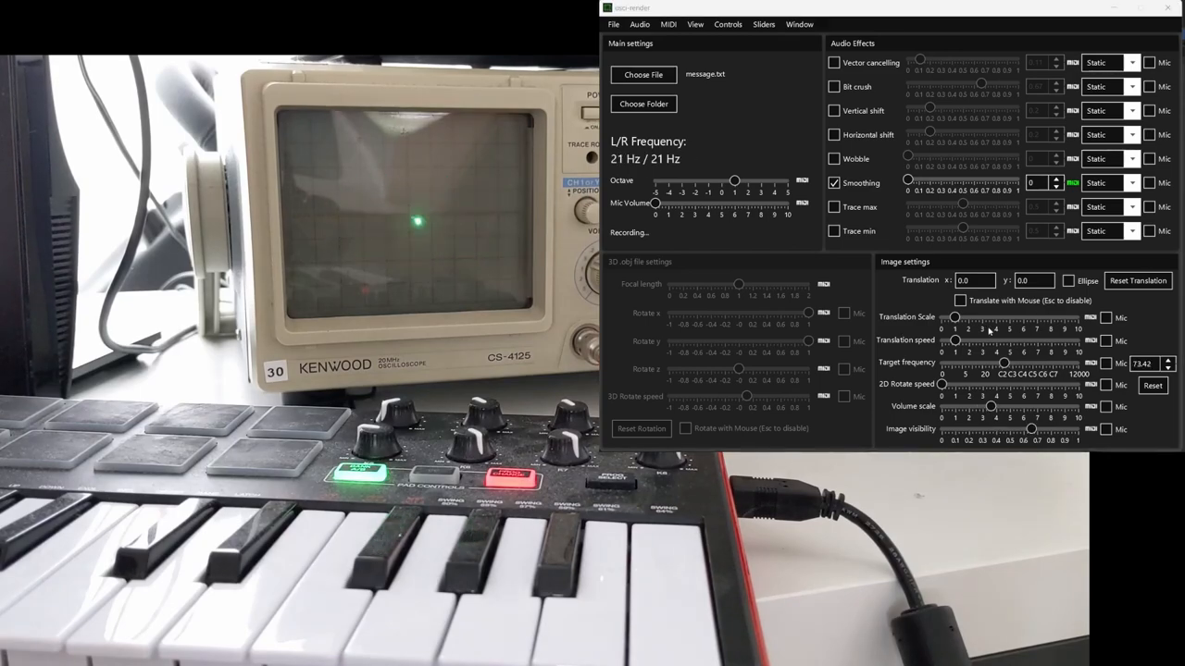
click(669, 24)
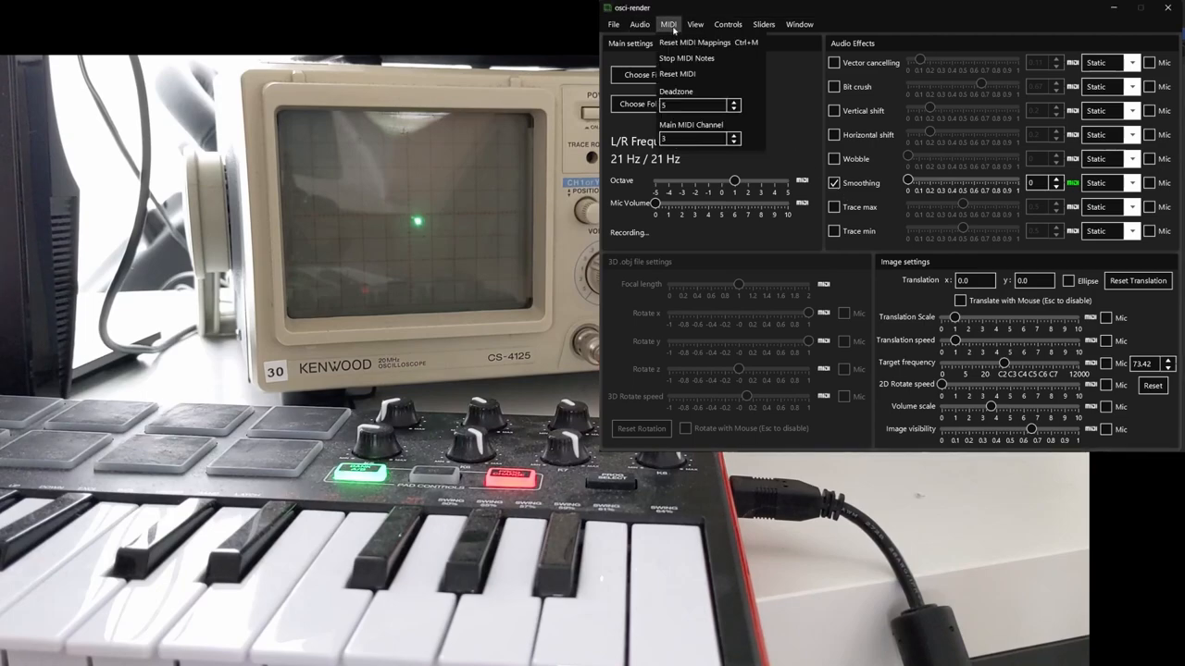
click(733, 141)
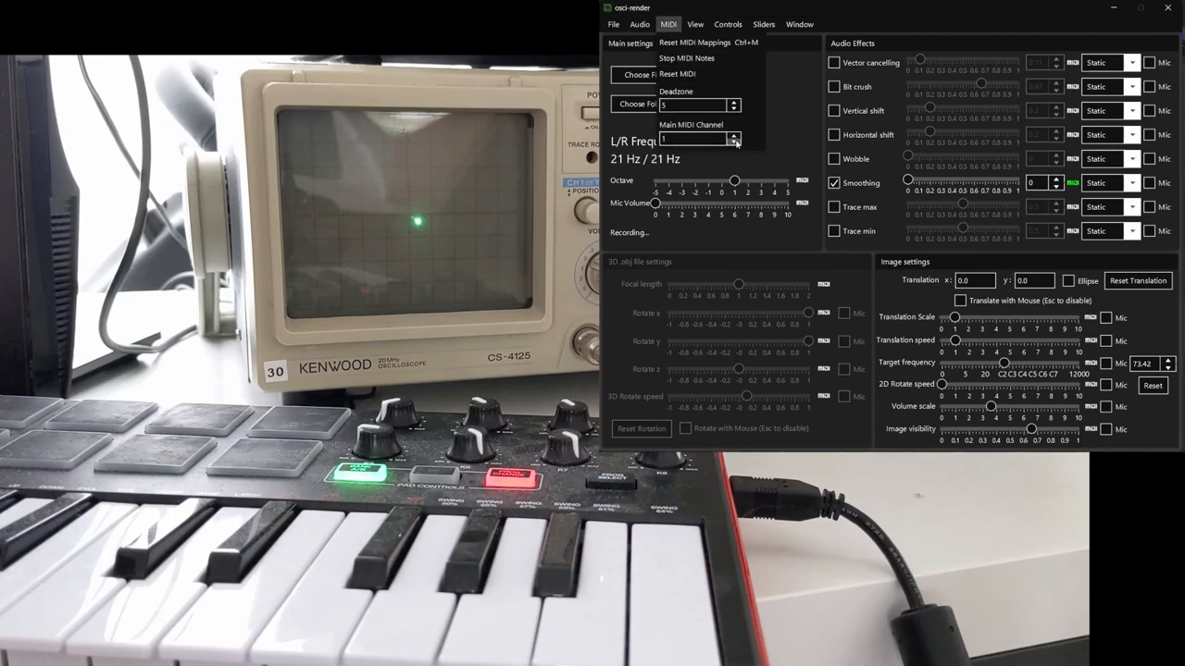